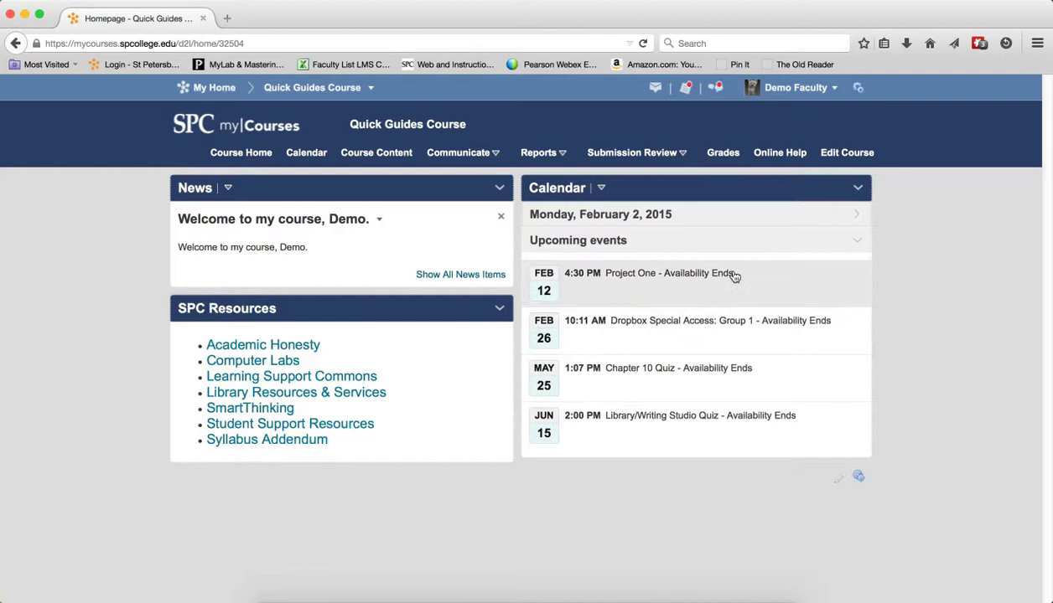
Go to Submission Review > Discussions and open the Lesson 1 Persuasion/Argument topic.
{"action": "left_click", "coordinate": [631, 152]}
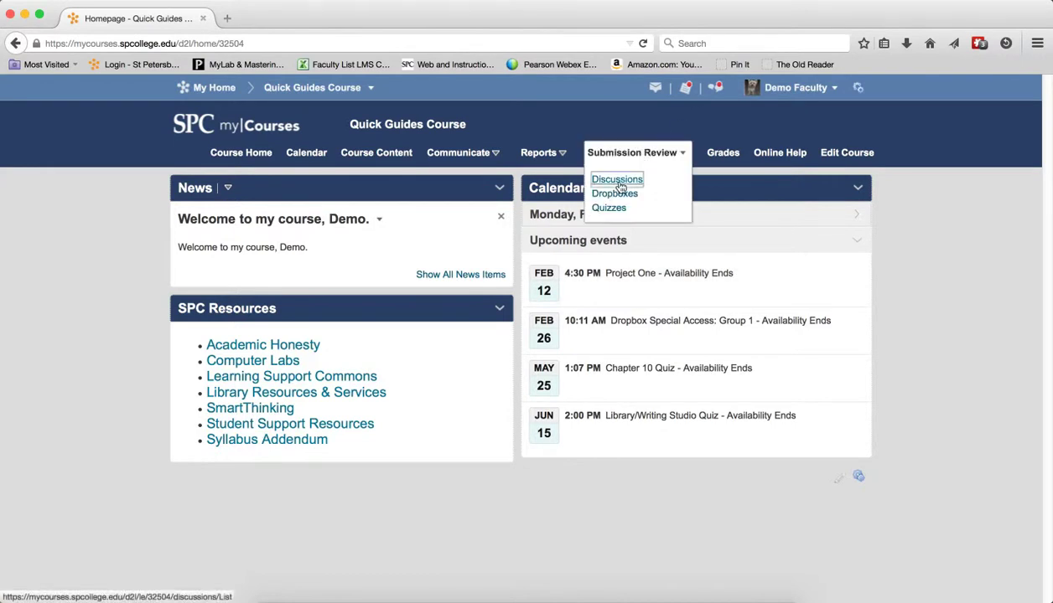
{"action": "left_click", "coordinate": [617, 179]}
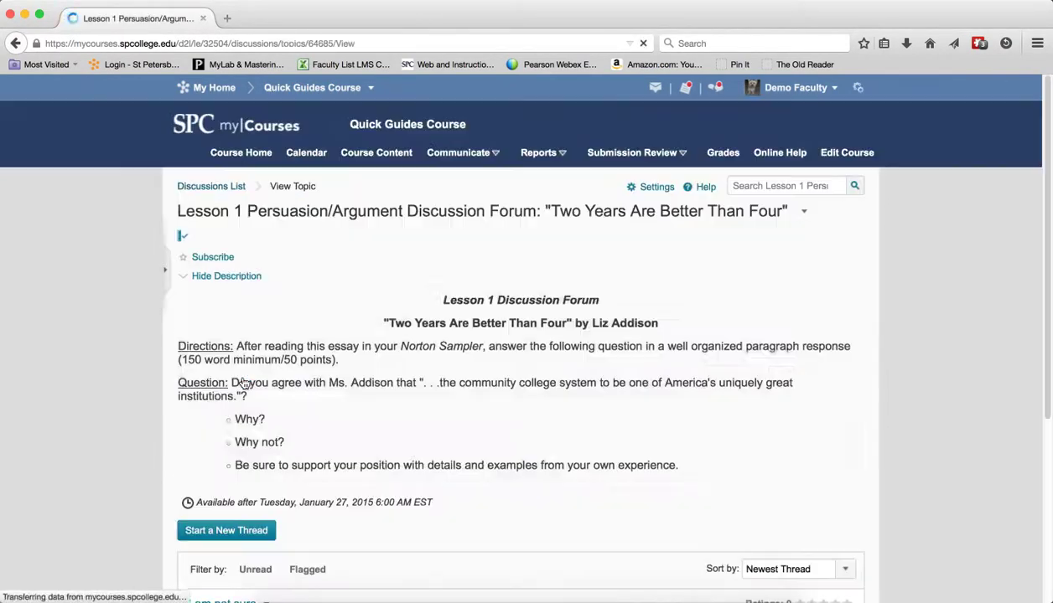
{"action": "scroll", "scroll_direction": "down", "scroll_amount": 3}
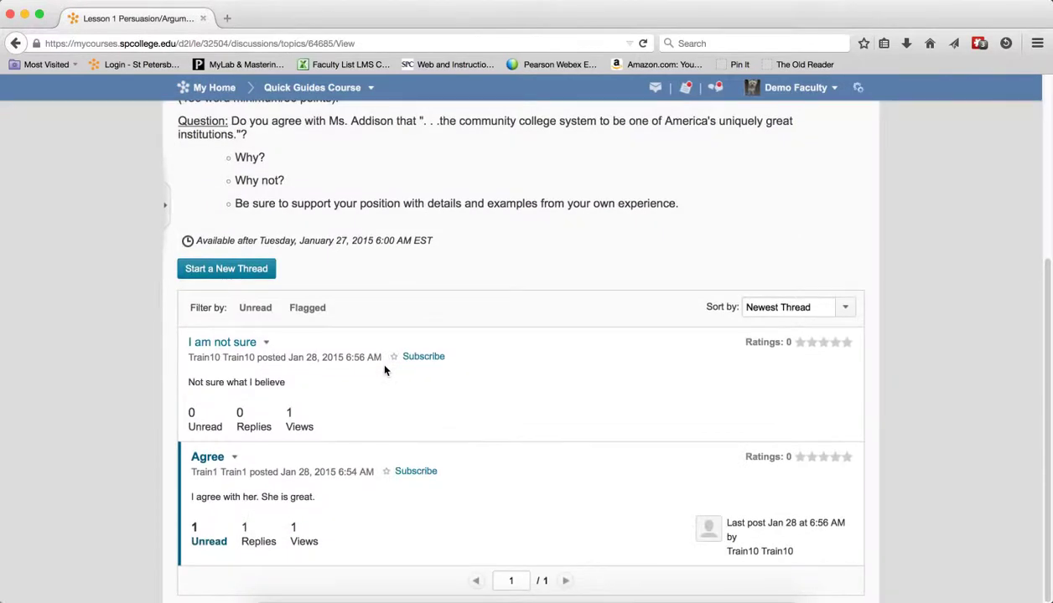
{"action": "mouse_move", "coordinate": [268, 343]}
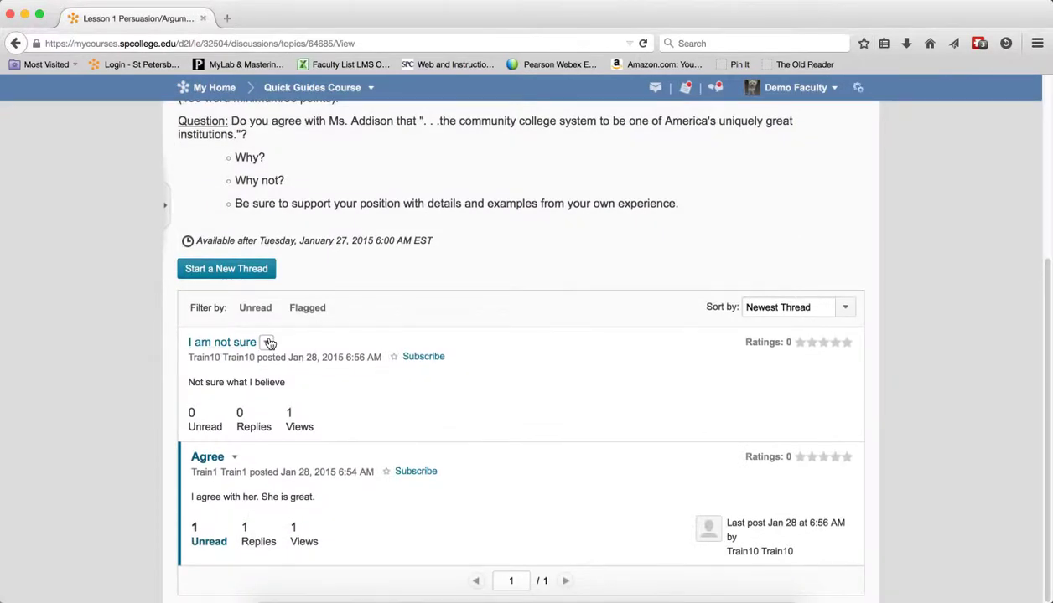
{"action": "left_click", "coordinate": [267, 343]}
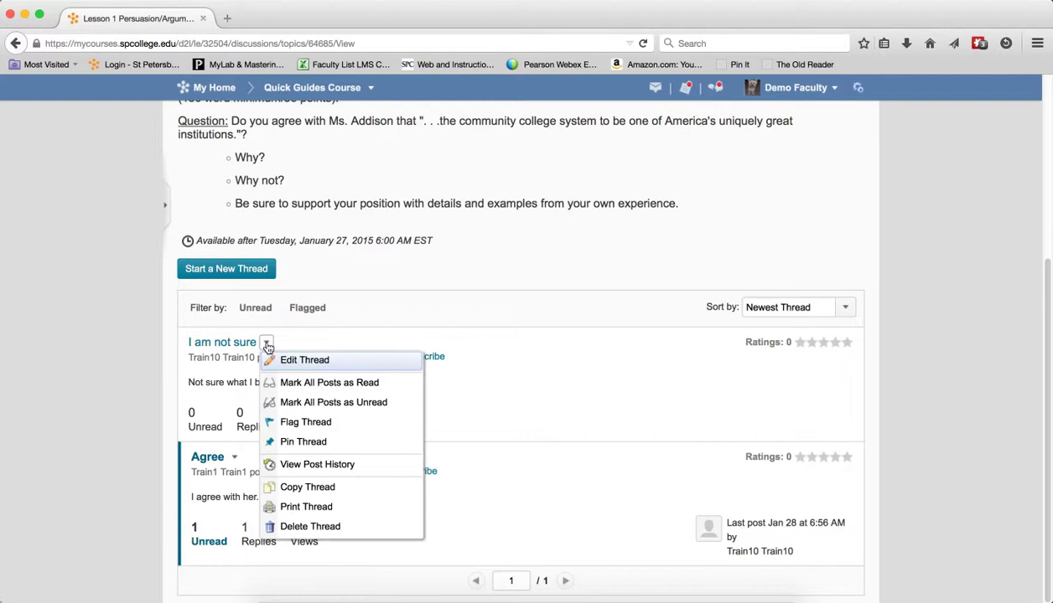
{"action": "mouse_move", "coordinate": [393, 360]}
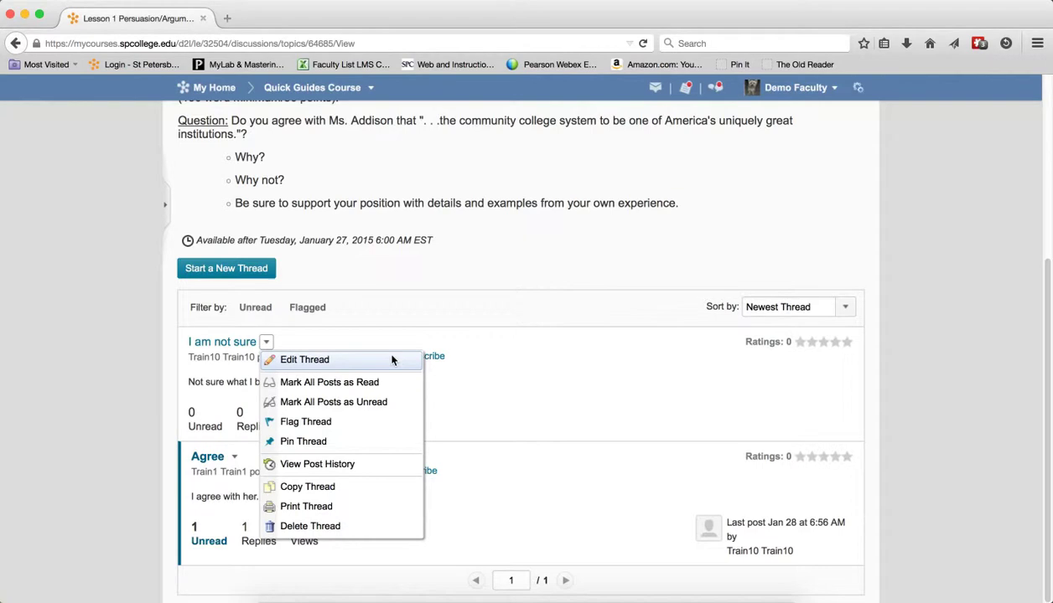
{"action": "left_click", "coordinate": [303, 359]}
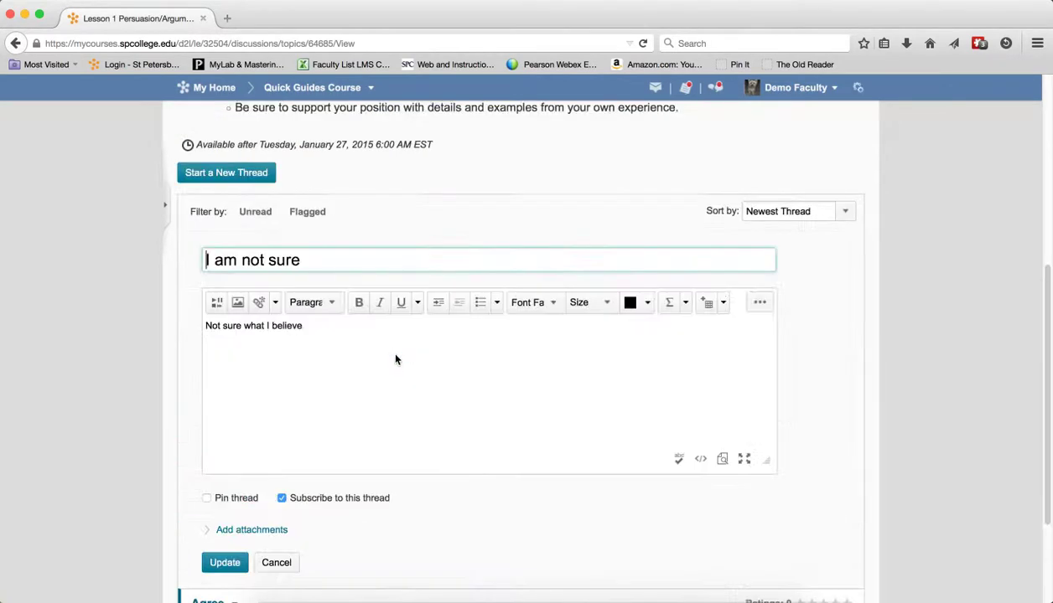
{"action": "mouse_move", "coordinate": [293, 348]}
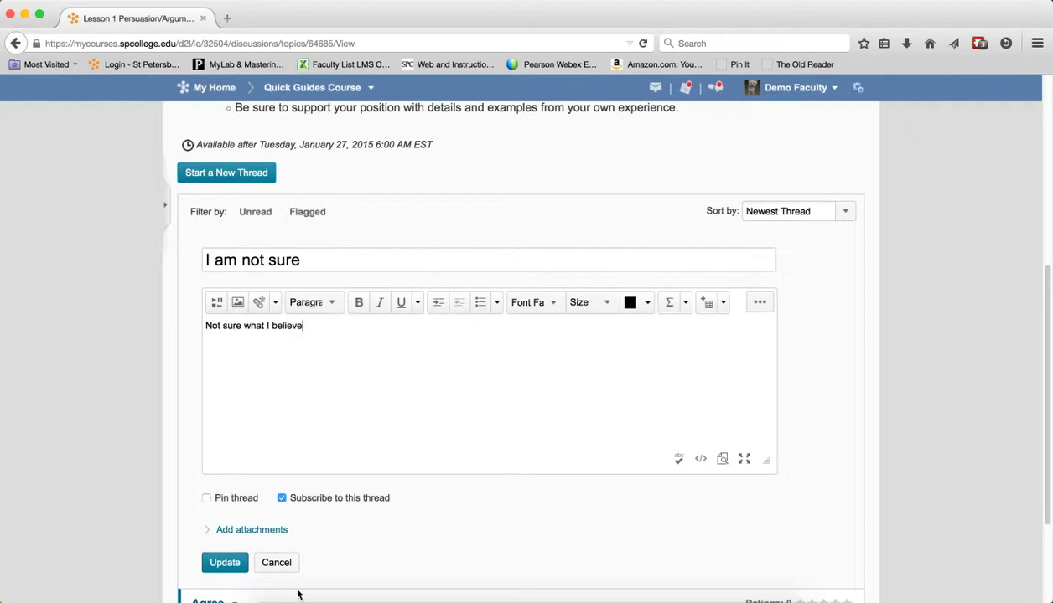
{"action": "left_click", "coordinate": [224, 562]}
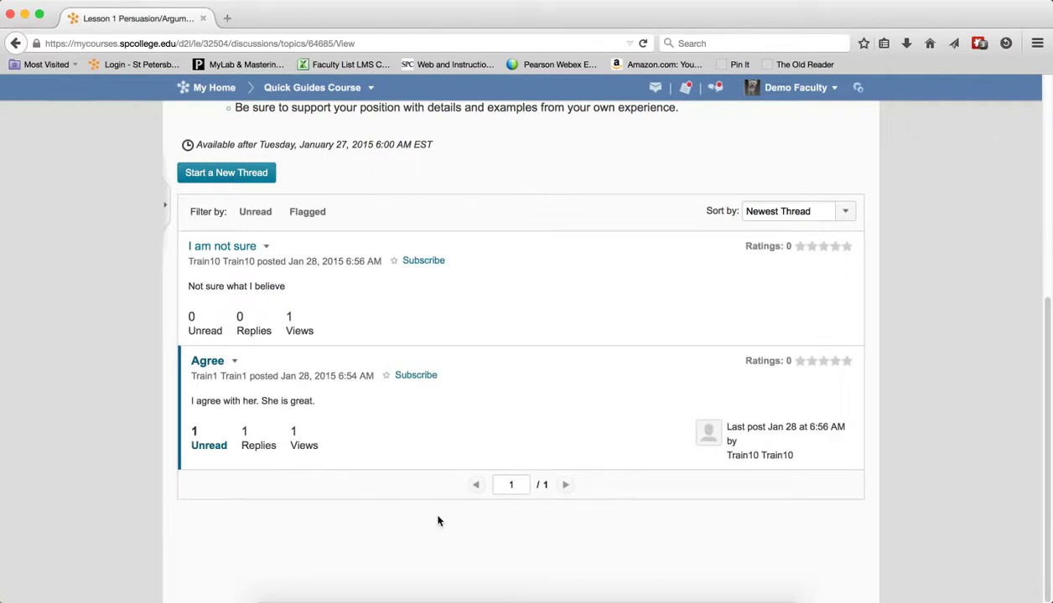
Choose Mark All Posts as Unread from the 'I am not sure' thread's dropdown.
{"action": "left_click", "coordinate": [266, 246]}
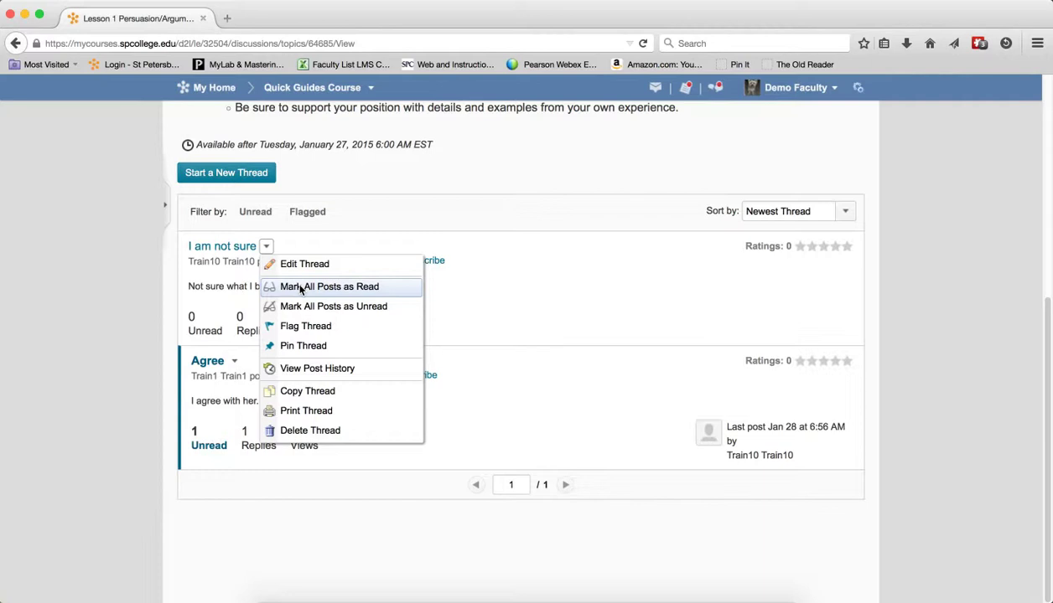
{"action": "mouse_move", "coordinate": [555, 283]}
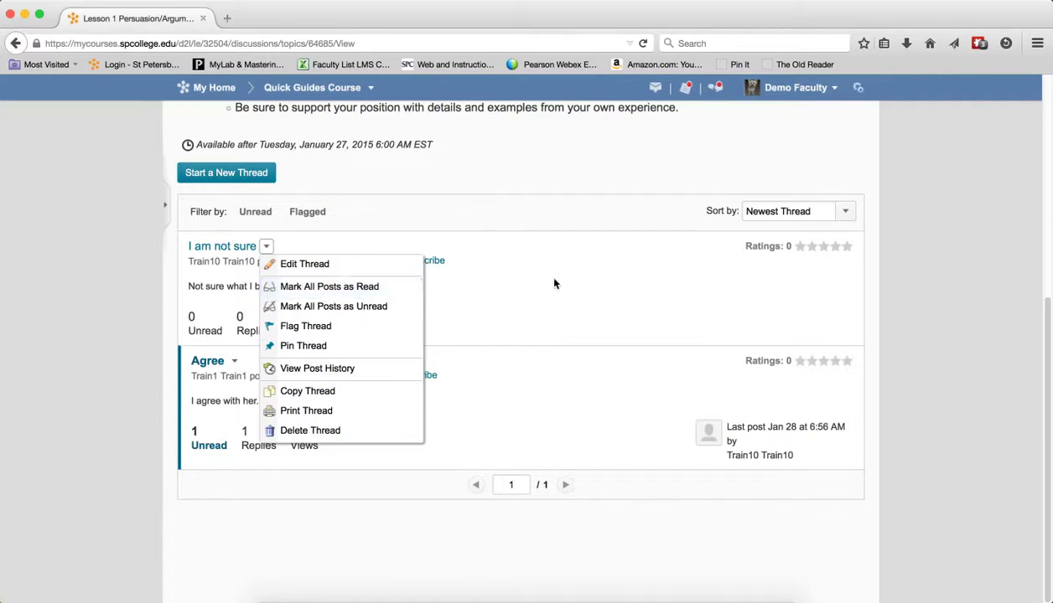
{"action": "left_click", "coordinate": [555, 284]}
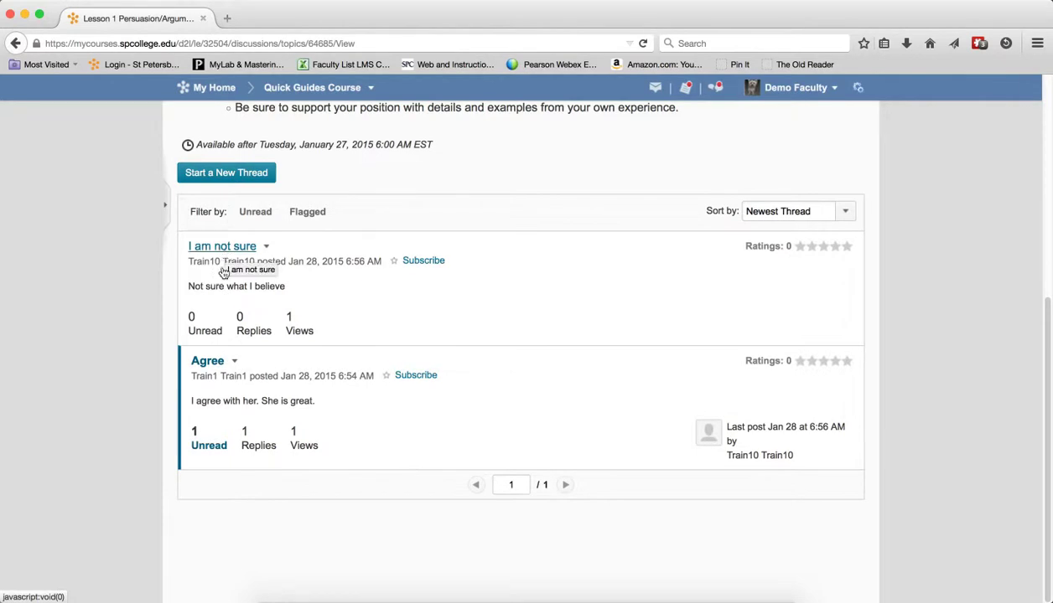
{"action": "mouse_move", "coordinate": [243, 250]}
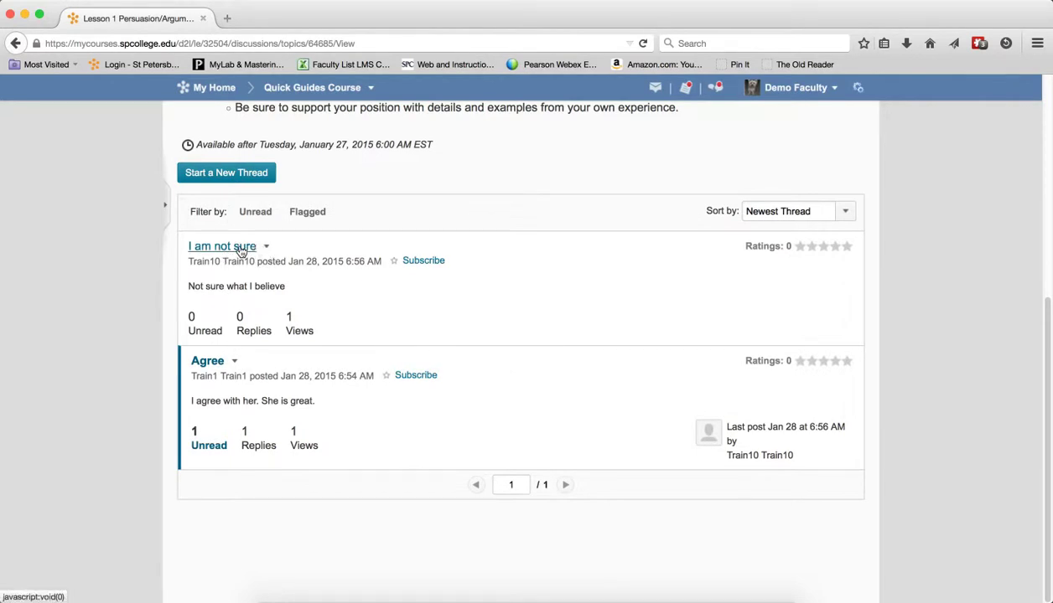
{"action": "mouse_move", "coordinate": [212, 365]}
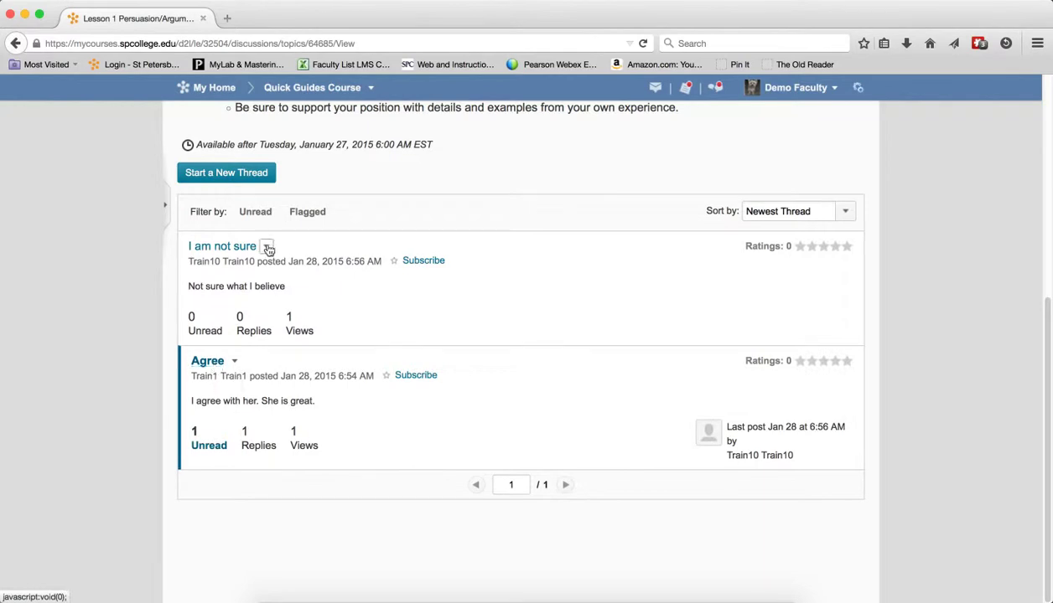
{"action": "left_click", "coordinate": [267, 246]}
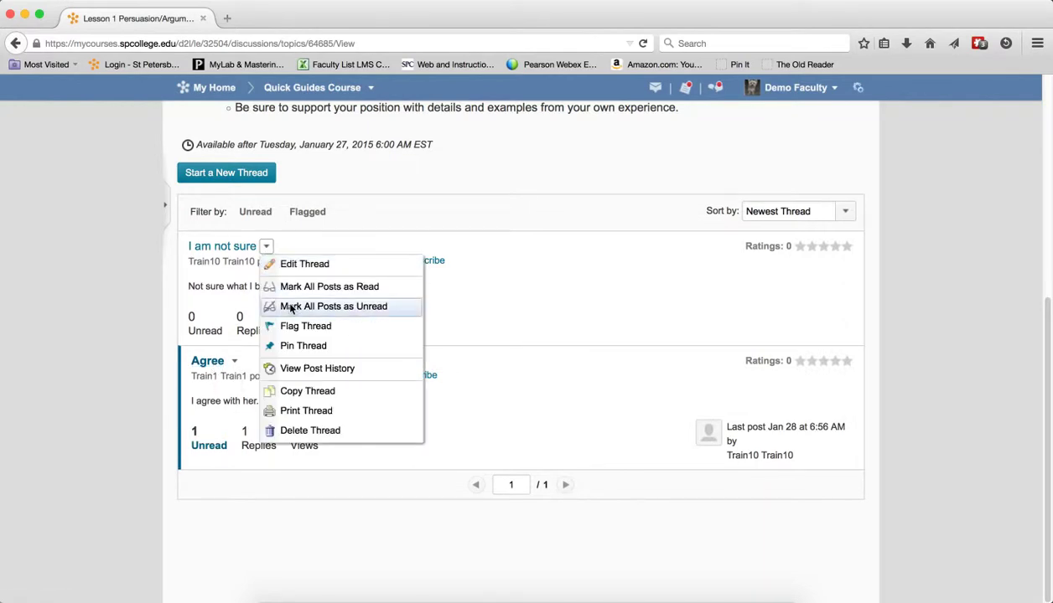
{"action": "left_click", "coordinate": [332, 306]}
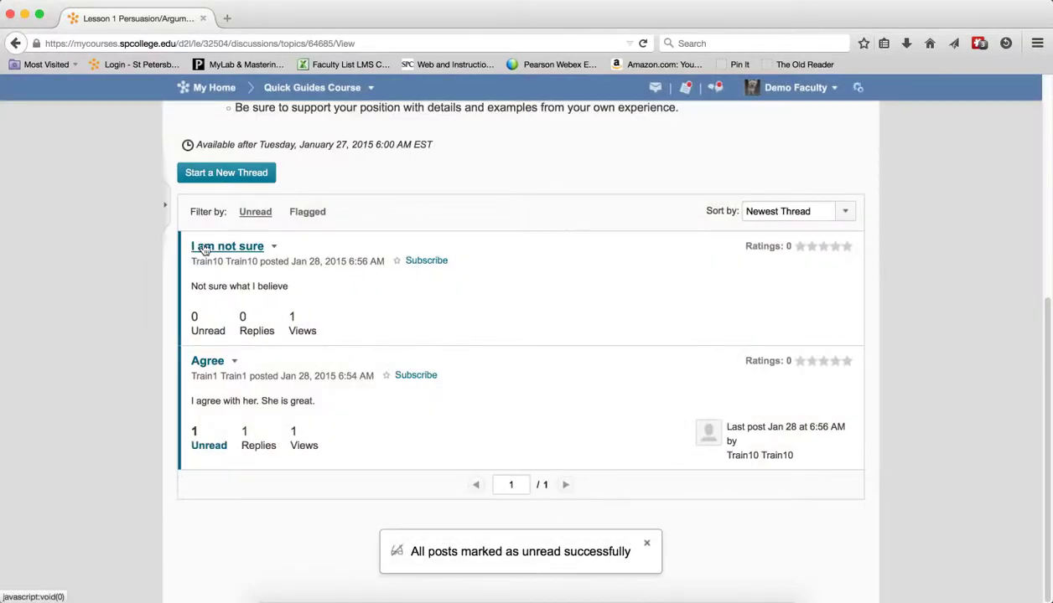
{"action": "left_click", "coordinate": [274, 245]}
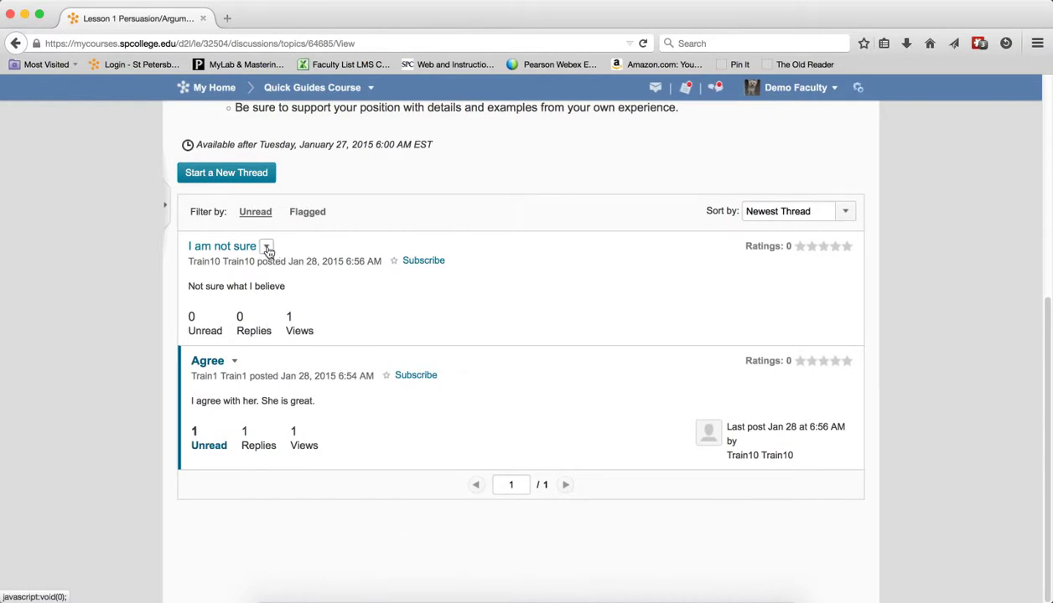
Flag 'I am not sure', filter by Flagged, clear the filter, then remove the flag.
{"action": "left_click", "coordinate": [266, 246]}
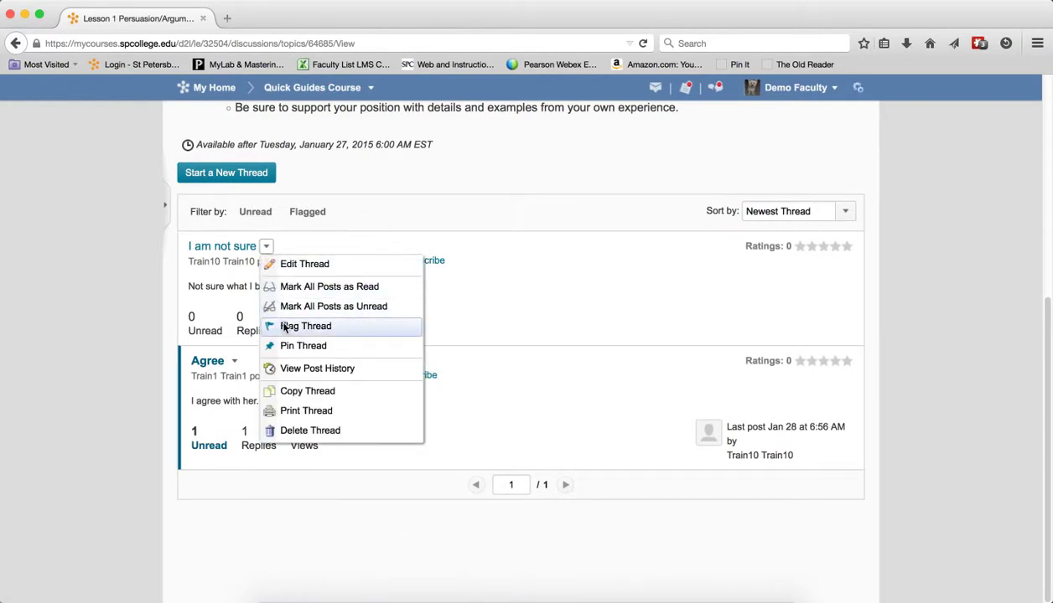
{"action": "left_click", "coordinate": [305, 326]}
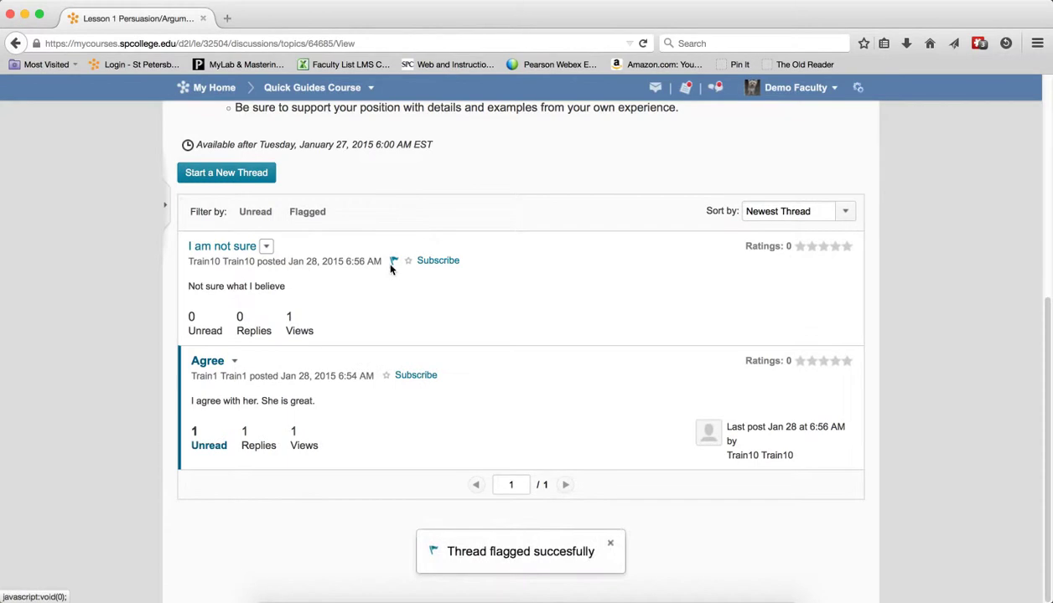
{"action": "left_click", "coordinate": [306, 211]}
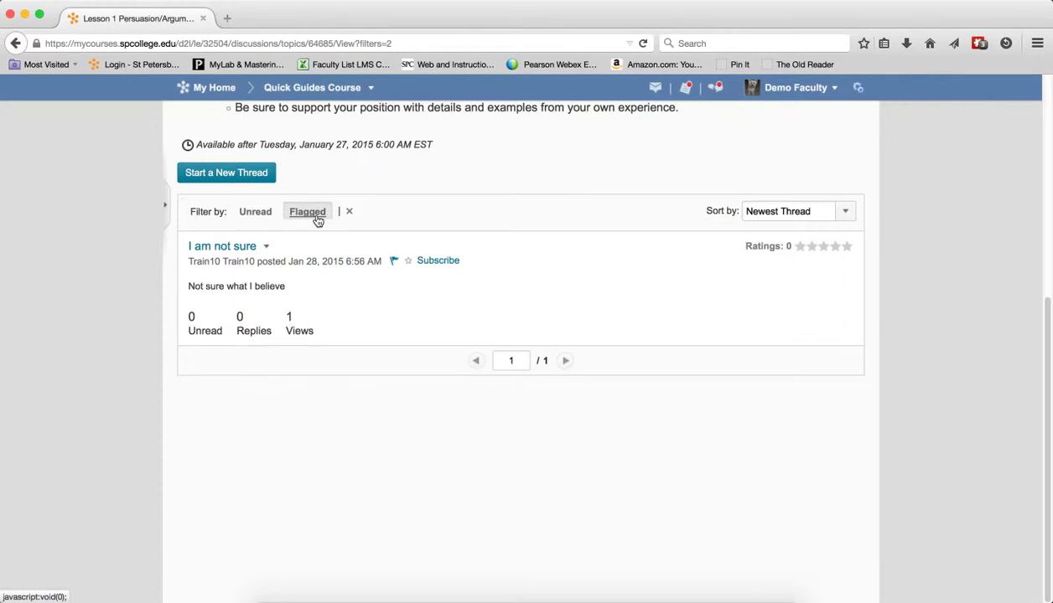
{"action": "left_click", "coordinate": [349, 211]}
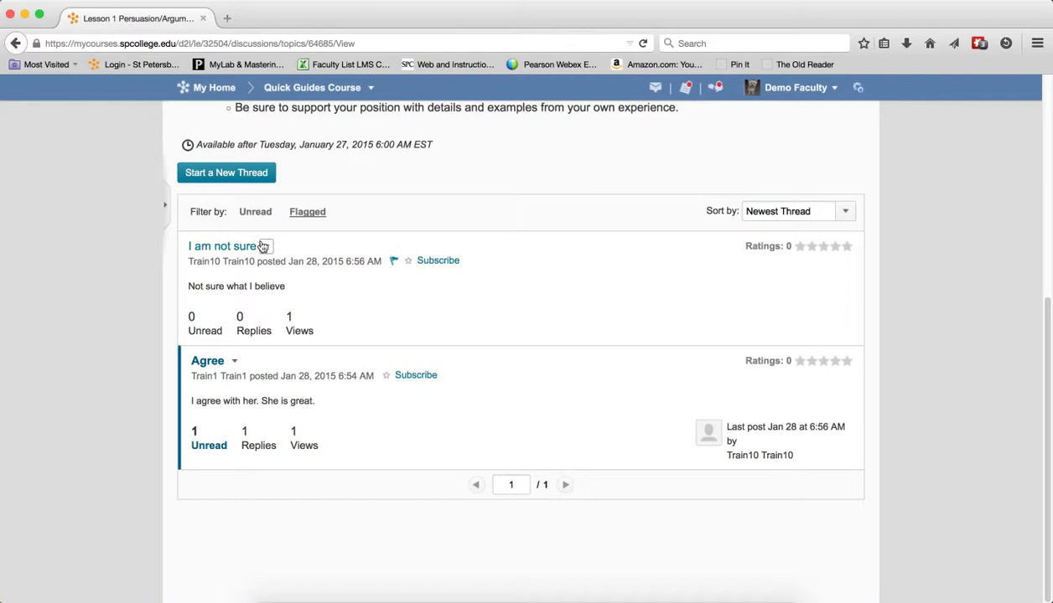
{"action": "left_click", "coordinate": [266, 246]}
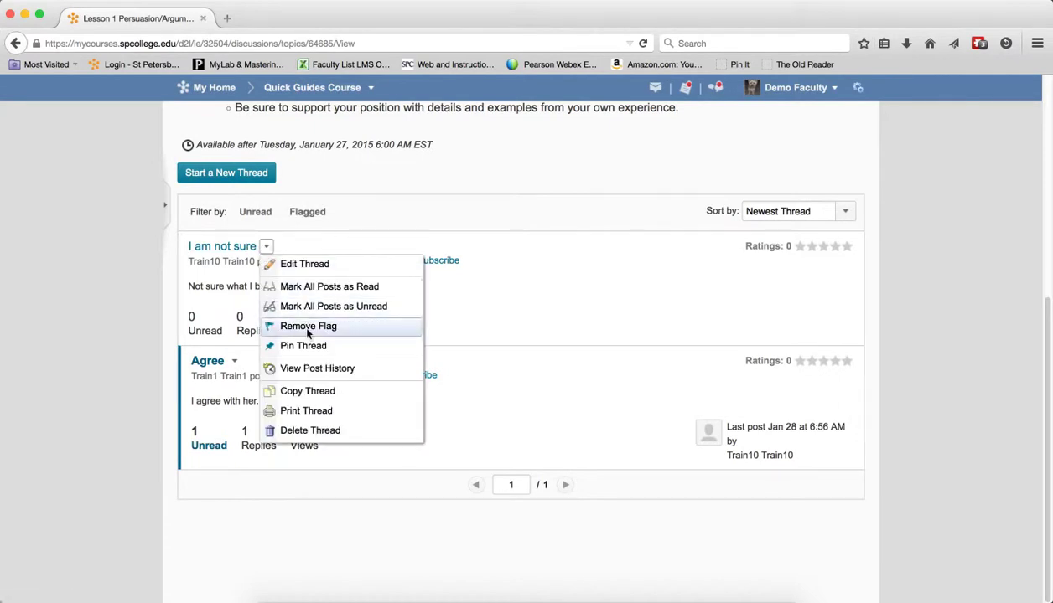
{"action": "left_click", "coordinate": [306, 325]}
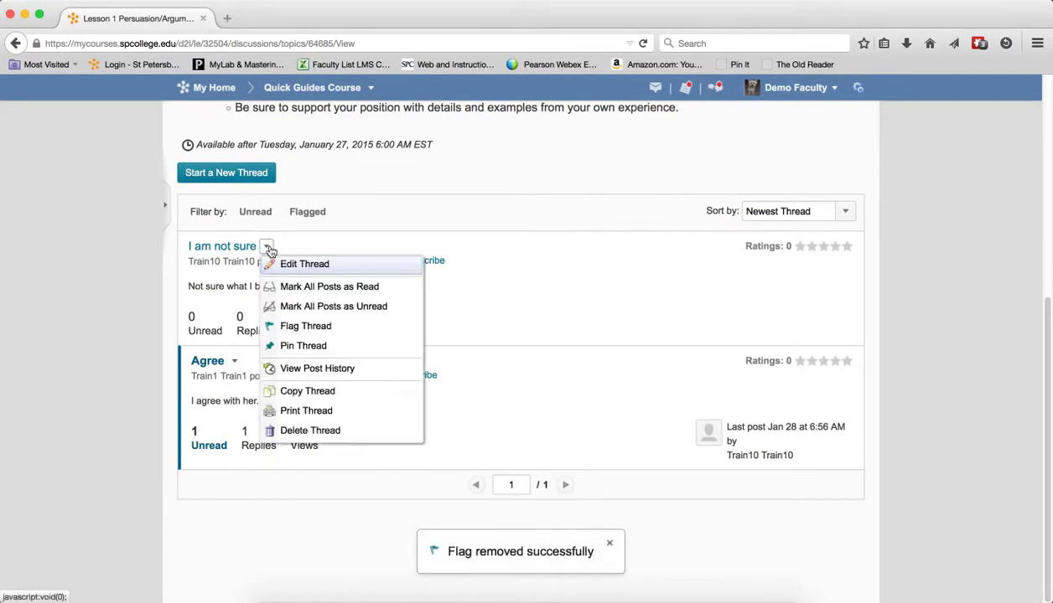
{"action": "mouse_move", "coordinate": [302, 346]}
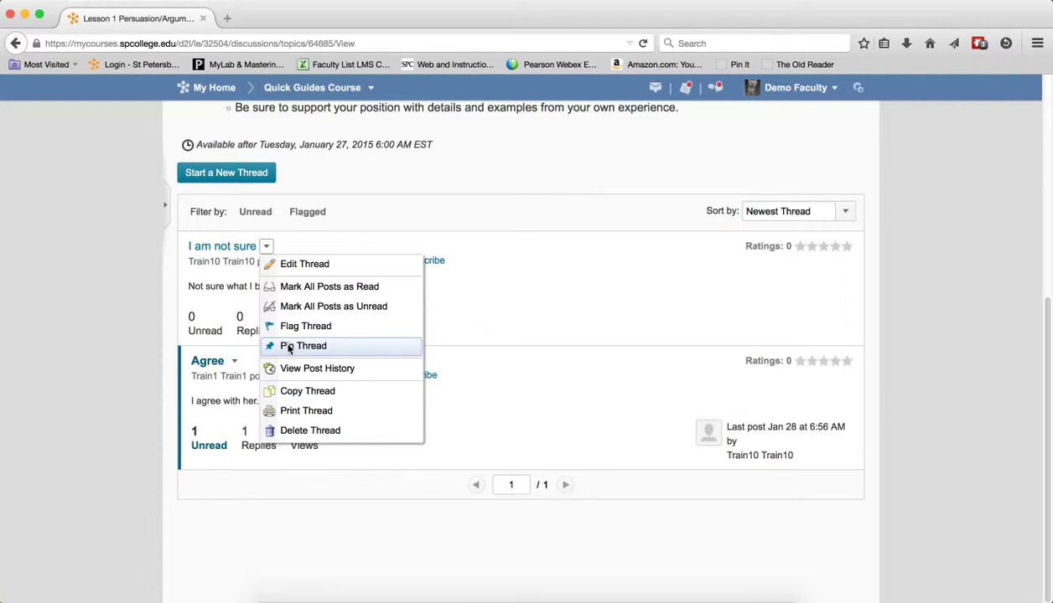
{"action": "mouse_move", "coordinate": [295, 372]}
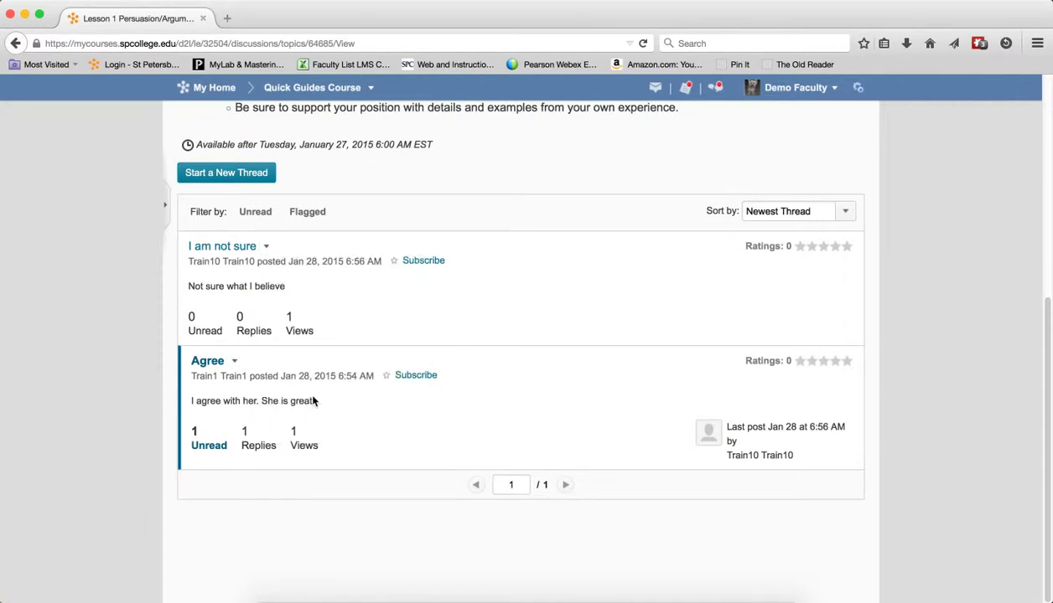
Pin the Agree thread and switch to the Student view.
{"action": "left_click", "coordinate": [234, 360]}
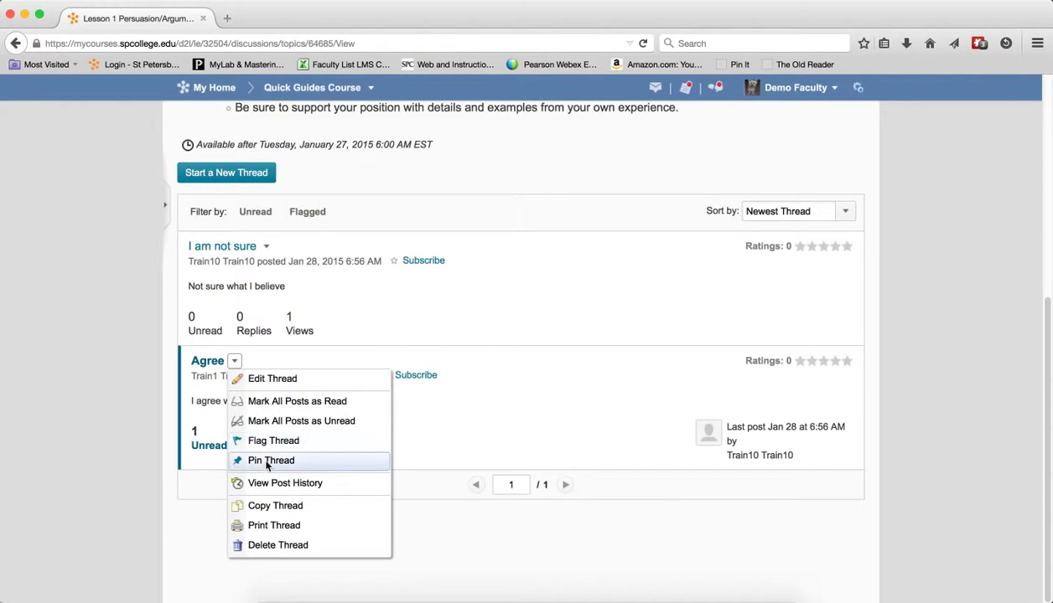
{"action": "left_click", "coordinate": [270, 460]}
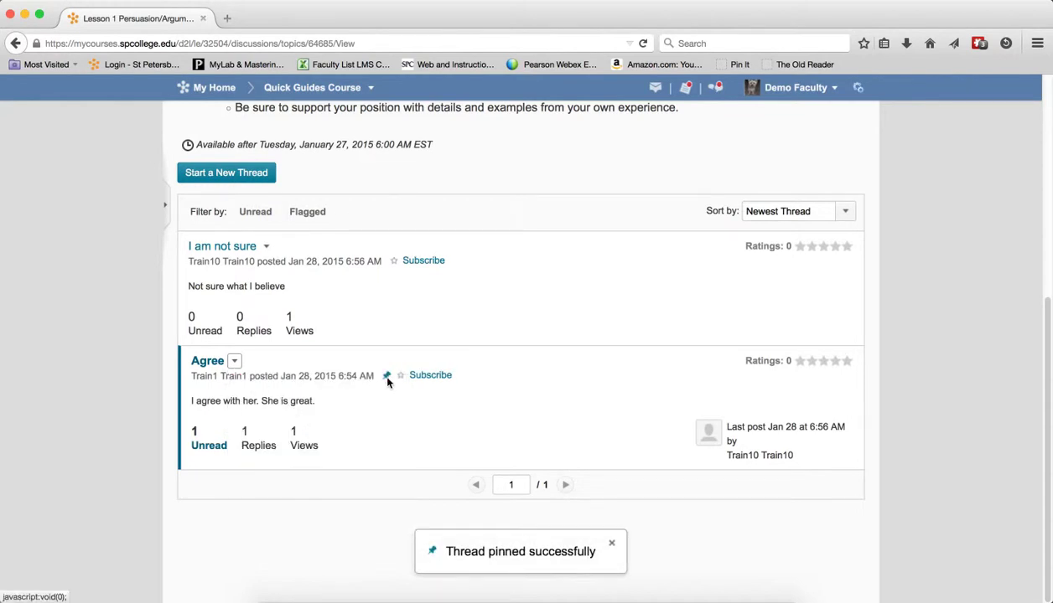
{"action": "left_click", "coordinate": [798, 87]}
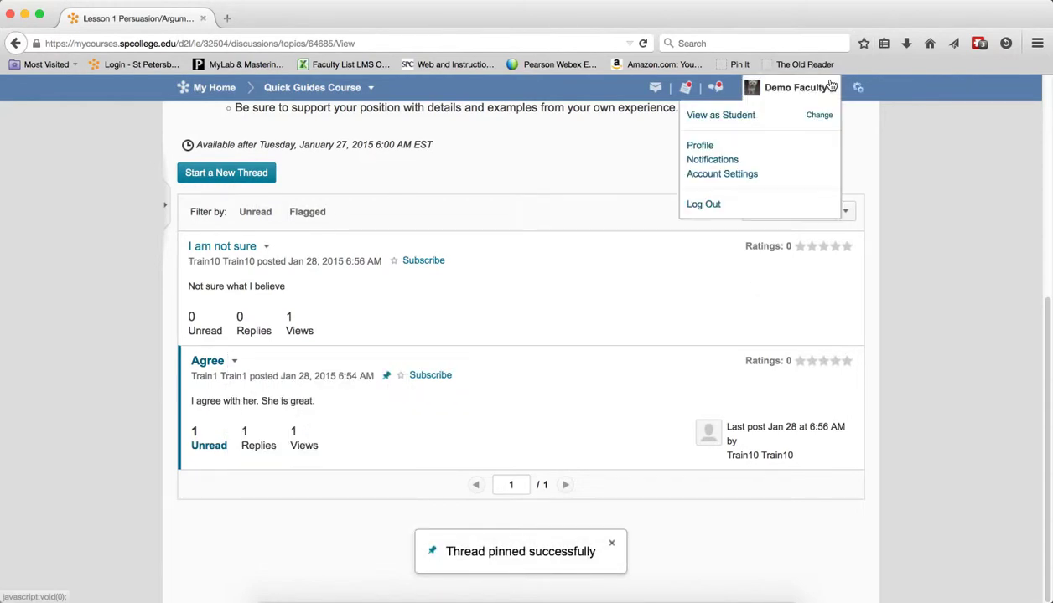
{"action": "left_click", "coordinate": [720, 114]}
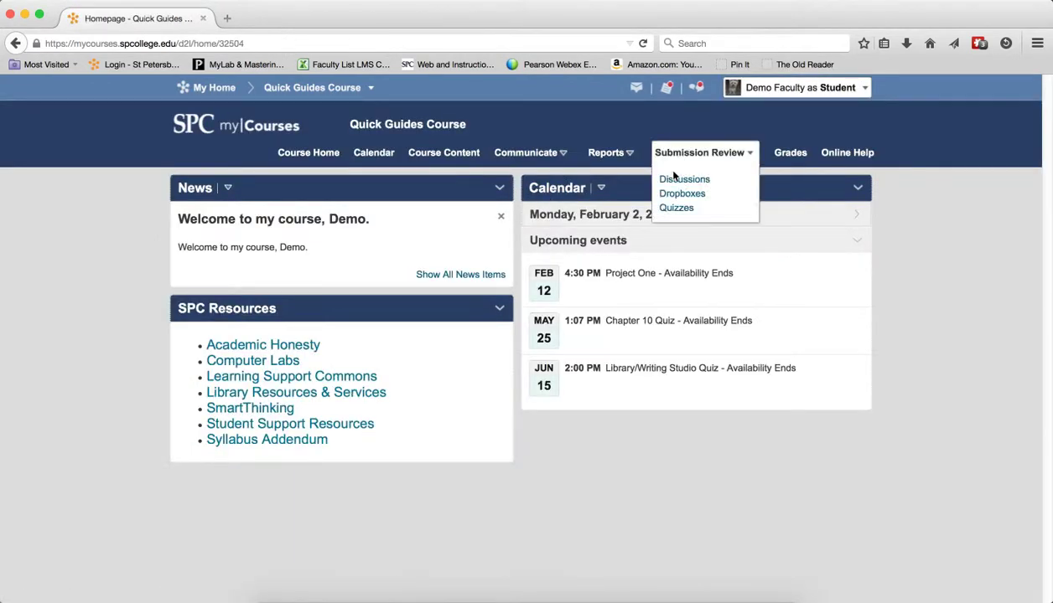
As Student, reopen the Lesson 1 forum topic and scroll to the pinned Agree thread.
{"action": "left_click", "coordinate": [683, 179]}
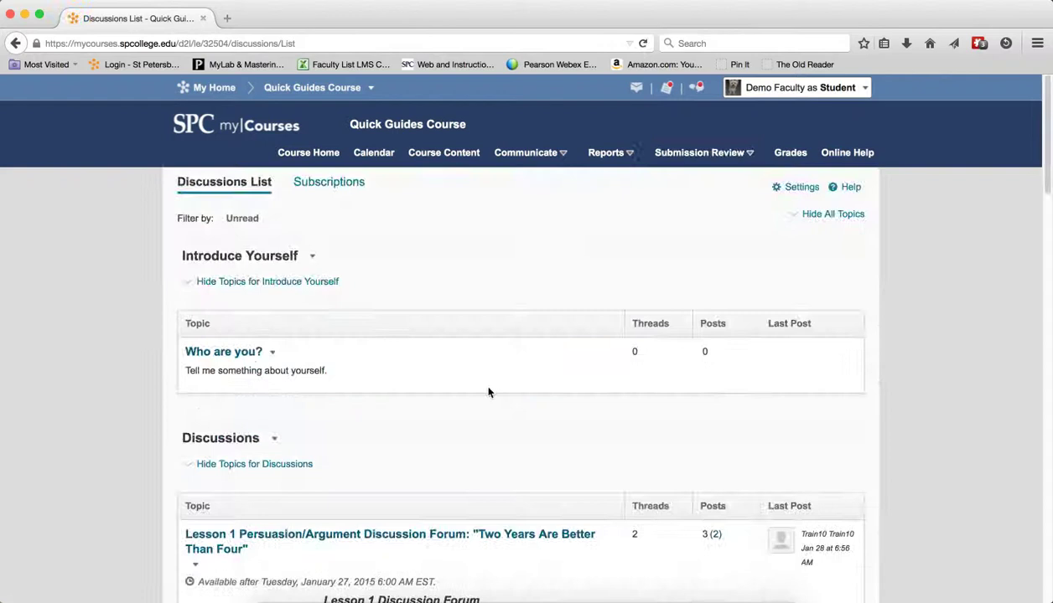
{"action": "left_click", "coordinate": [365, 534]}
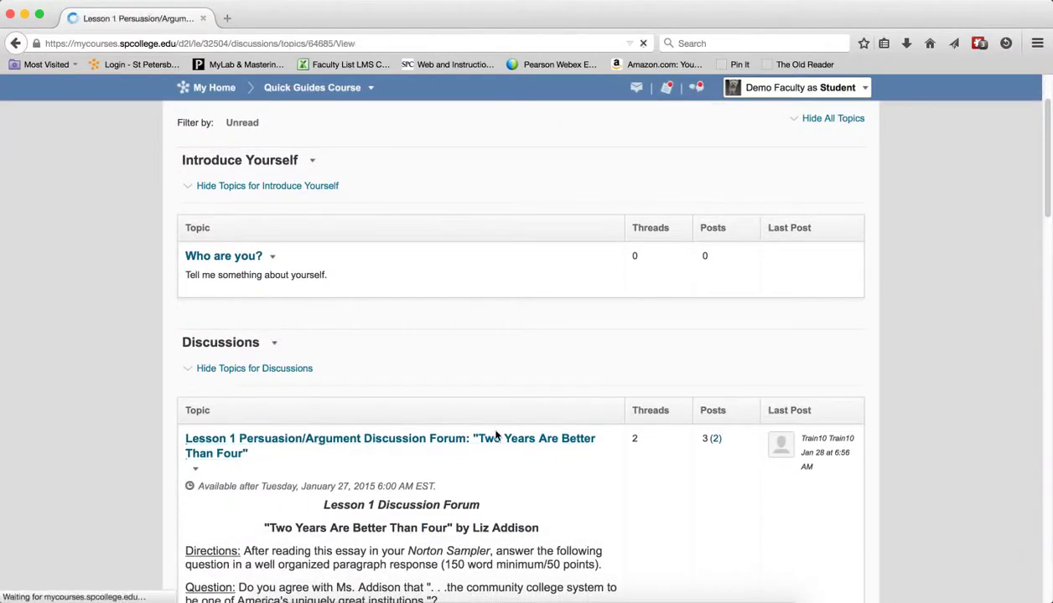
{"action": "left_click", "coordinate": [388, 438]}
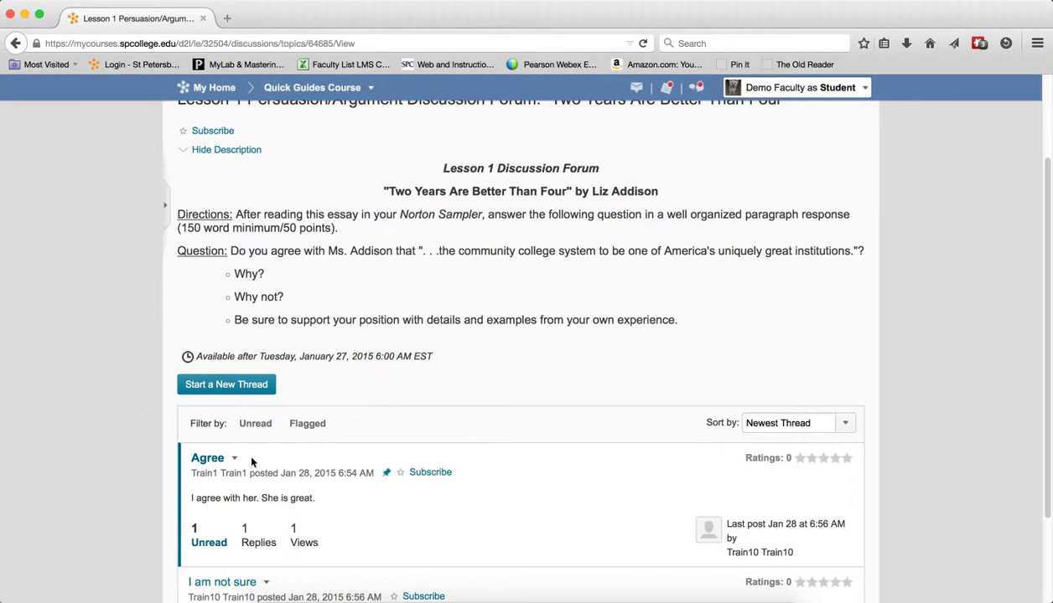
{"action": "scroll", "scroll_direction": "down", "scroll_amount": 3}
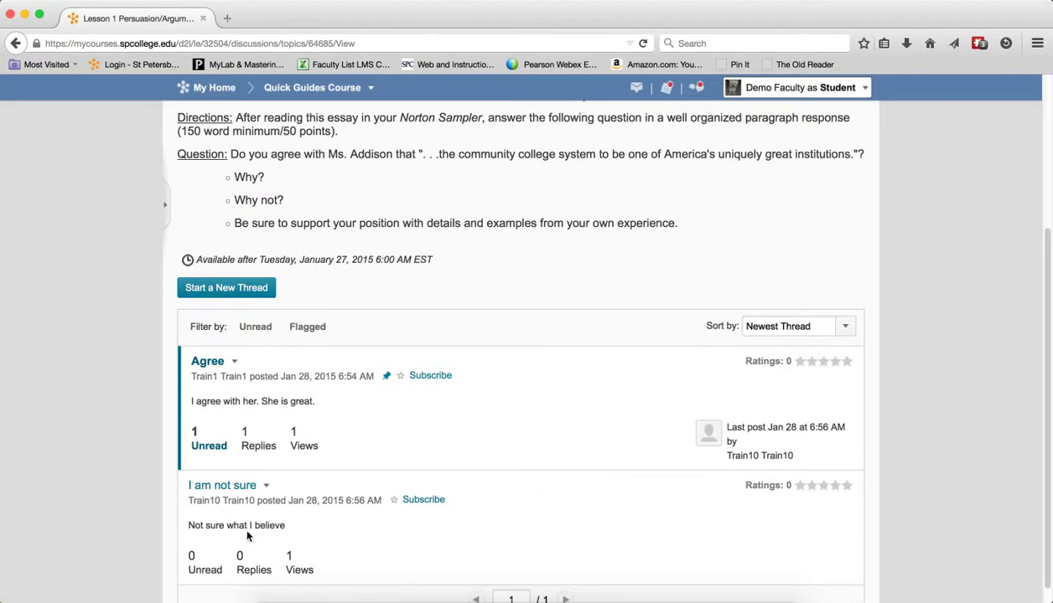
{"action": "mouse_move", "coordinate": [405, 420]}
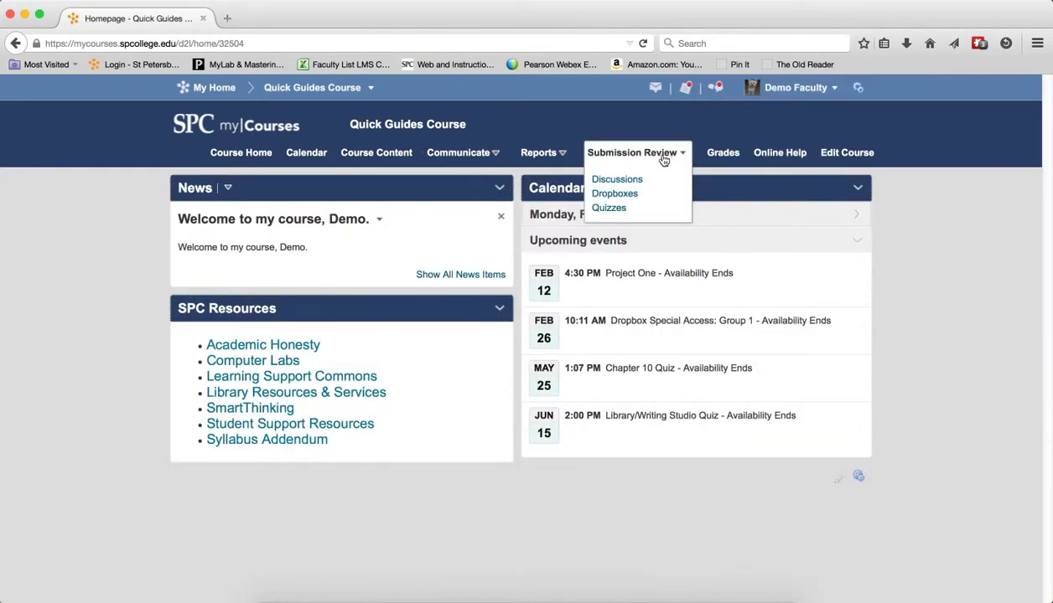
Reopen the Lesson 1 topic via Discussions and choose Remove Pin on Agree.
{"action": "left_click", "coordinate": [617, 179]}
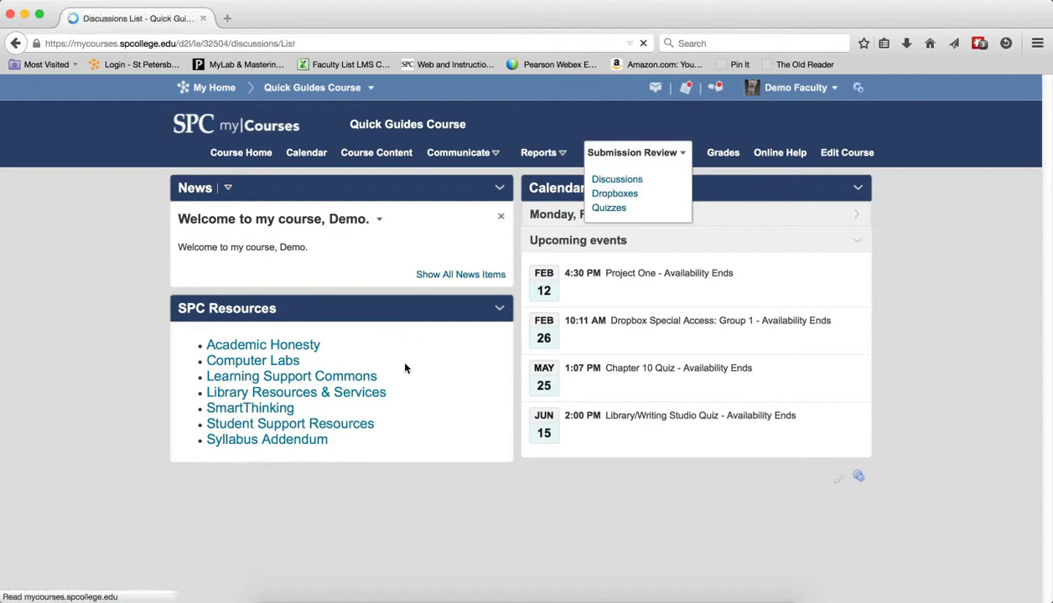
{"action": "left_click", "coordinate": [616, 178]}
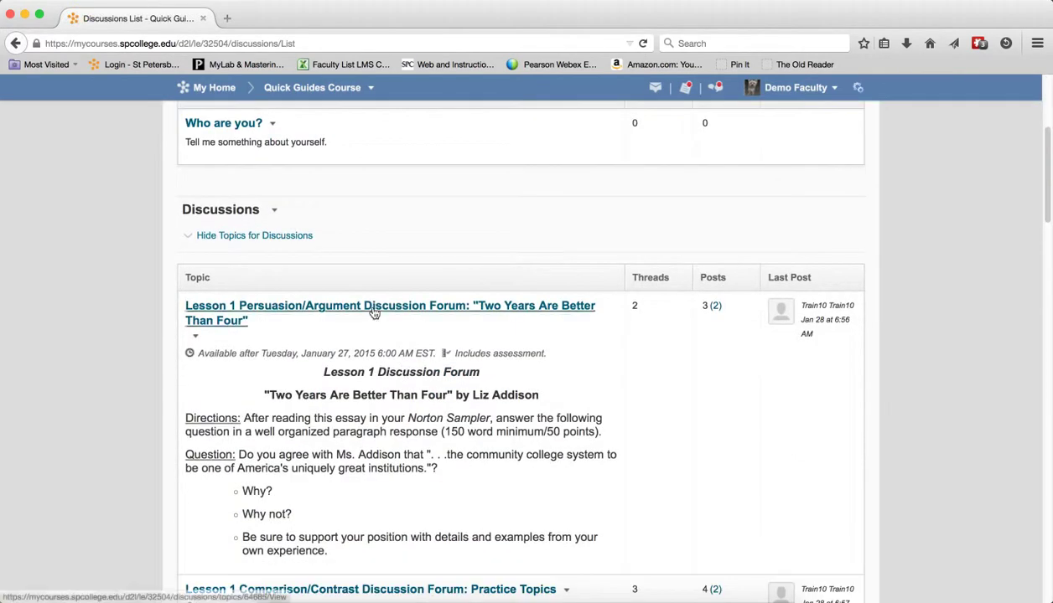
{"action": "left_click", "coordinate": [369, 306]}
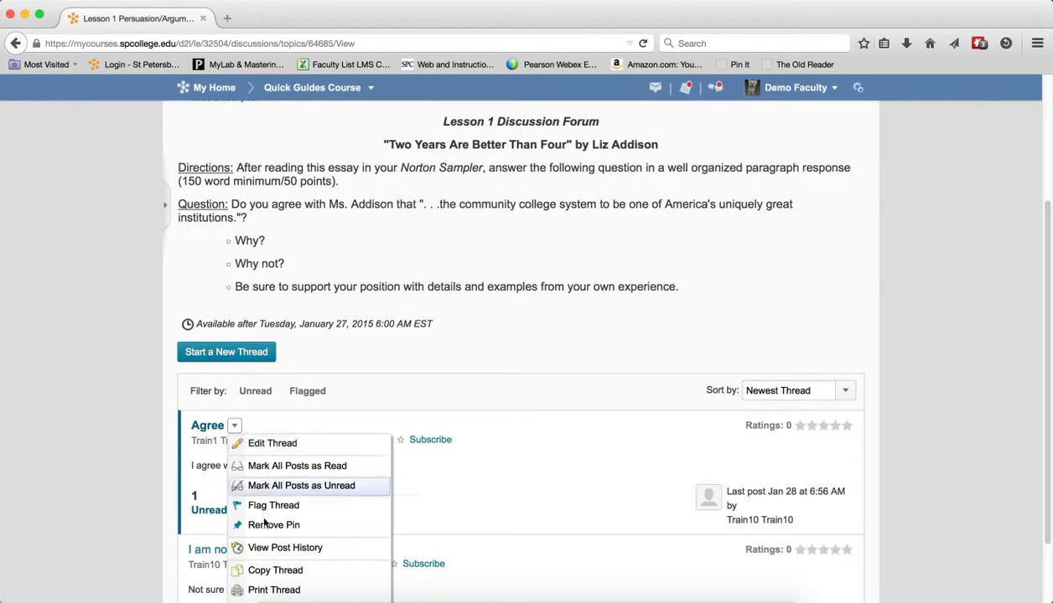
{"action": "left_click", "coordinate": [273, 524]}
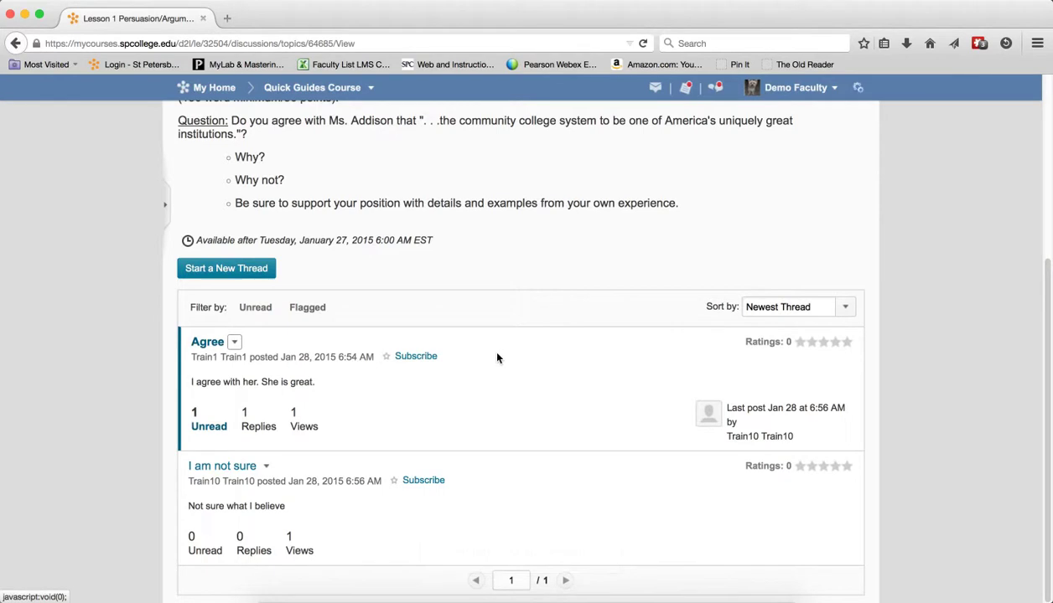
{"action": "mouse_move", "coordinate": [251, 351]}
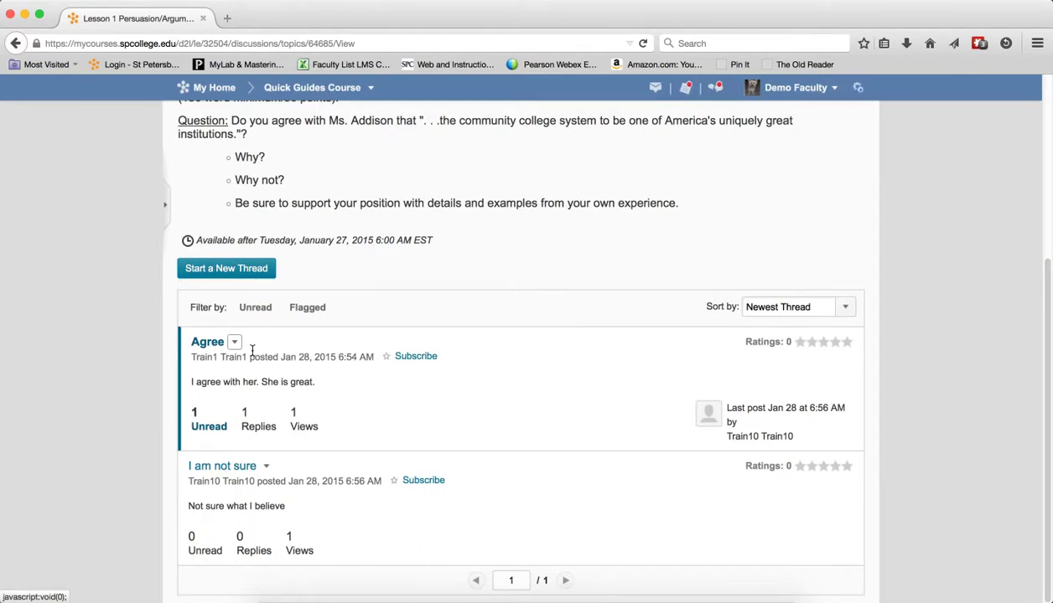
{"action": "left_click", "coordinate": [234, 342]}
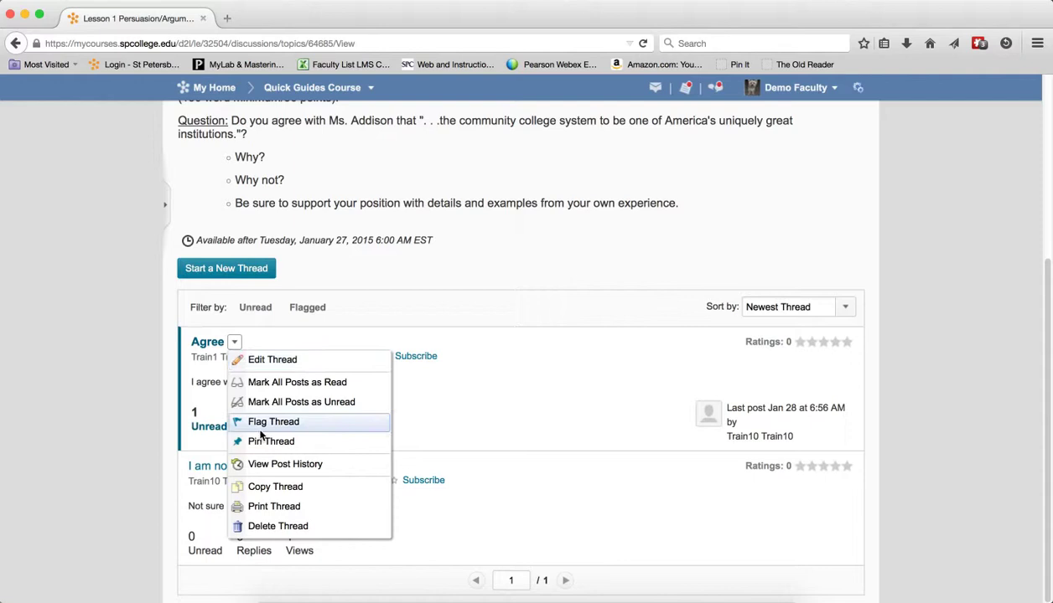
{"action": "left_click", "coordinate": [273, 421]}
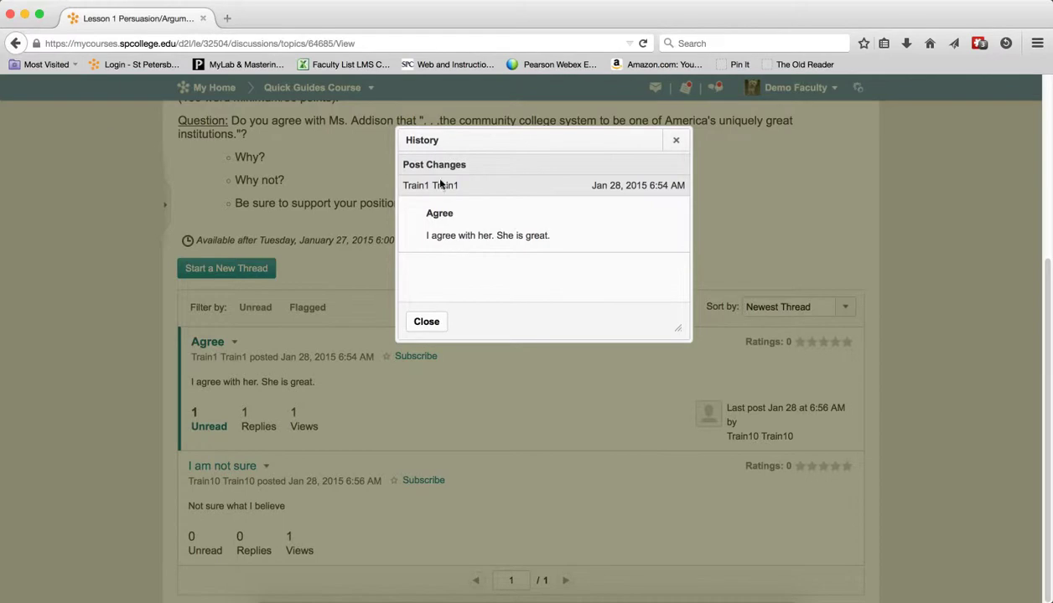
{"action": "mouse_move", "coordinate": [502, 222]}
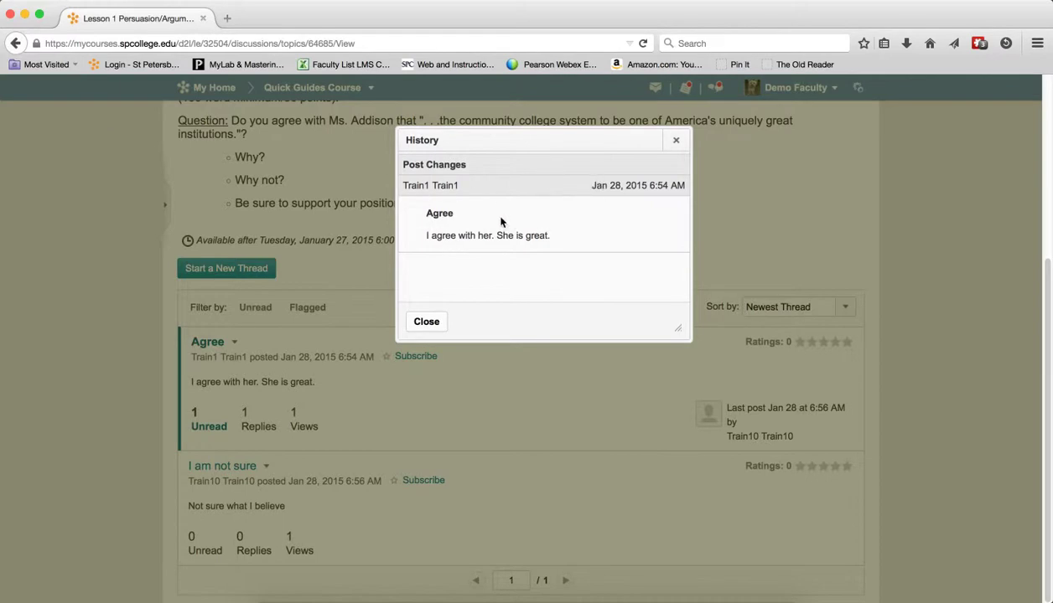
{"action": "left_click", "coordinate": [426, 322]}
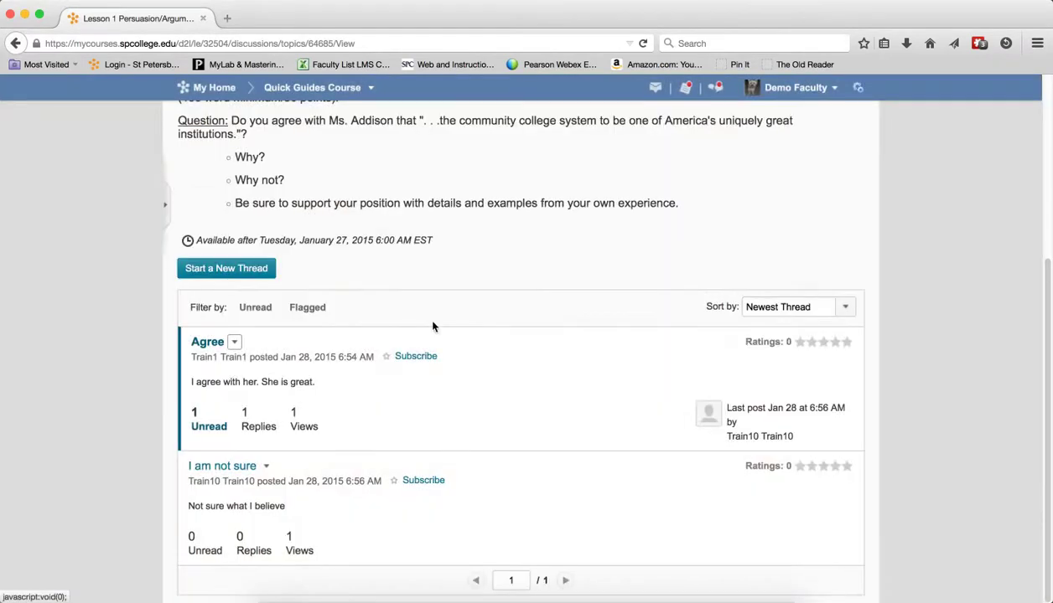
{"action": "left_click", "coordinate": [234, 342]}
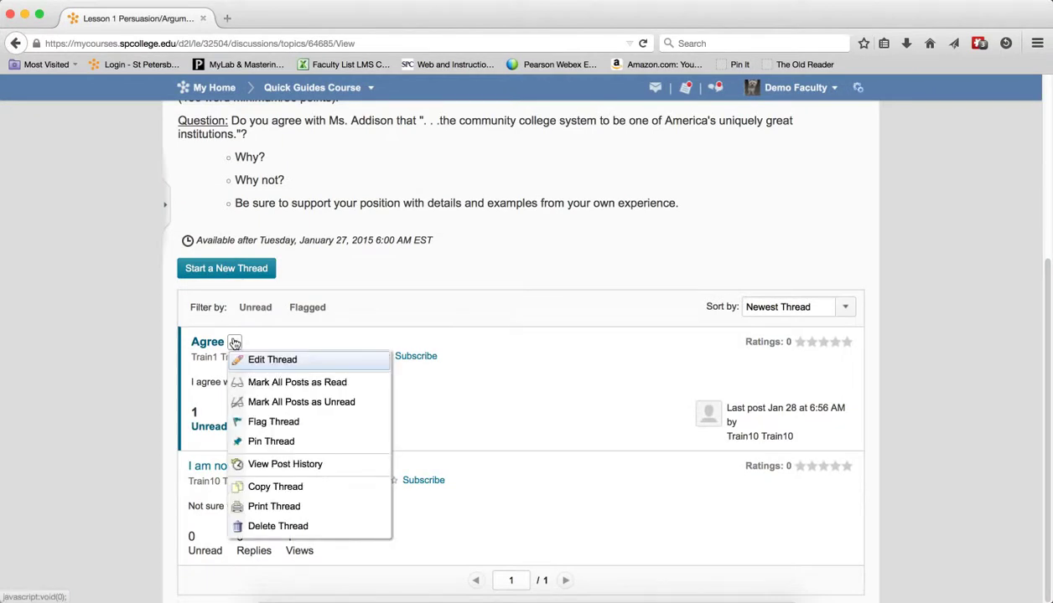
{"action": "mouse_move", "coordinate": [275, 486]}
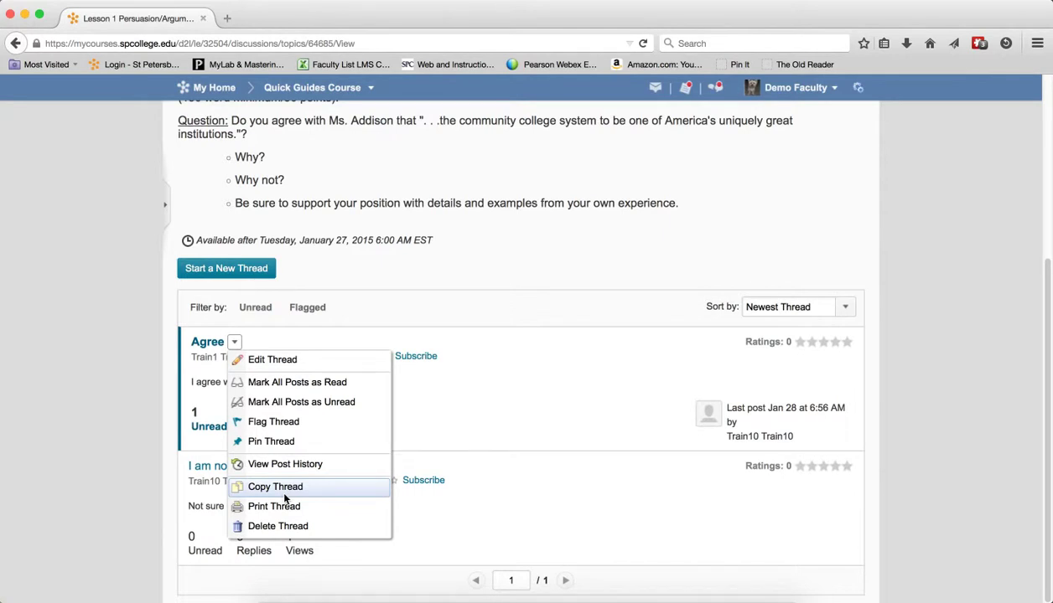
{"action": "mouse_move", "coordinate": [284, 507]}
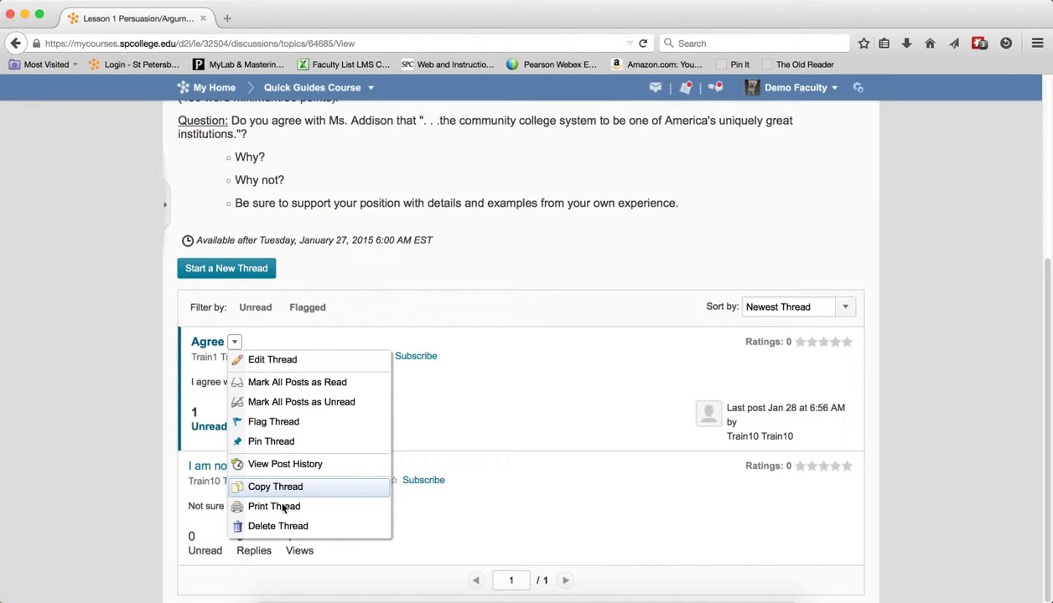
{"action": "left_click", "coordinate": [273, 506]}
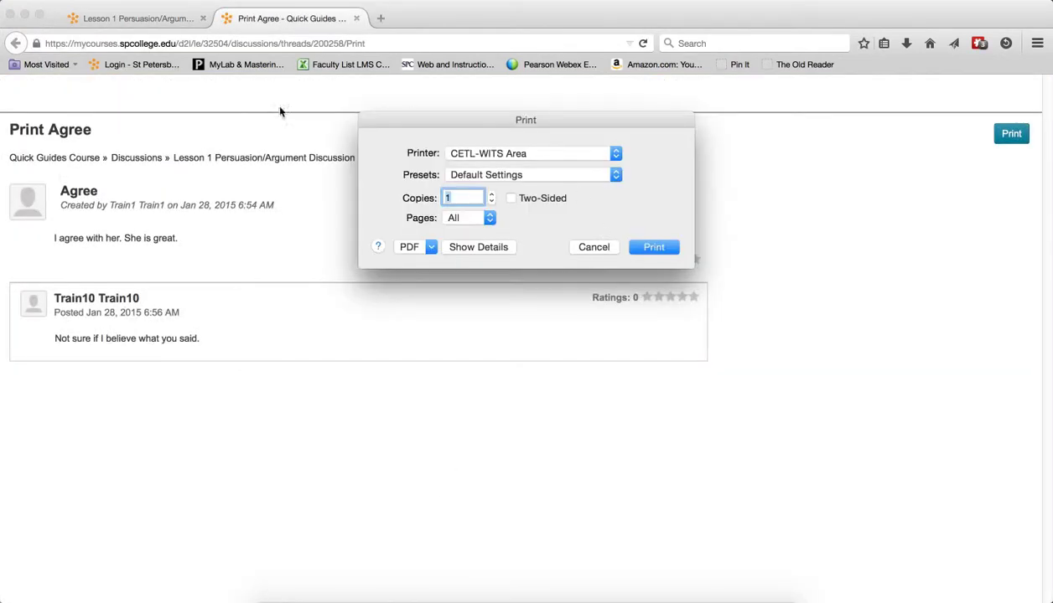
{"action": "mouse_move", "coordinate": [594, 247]}
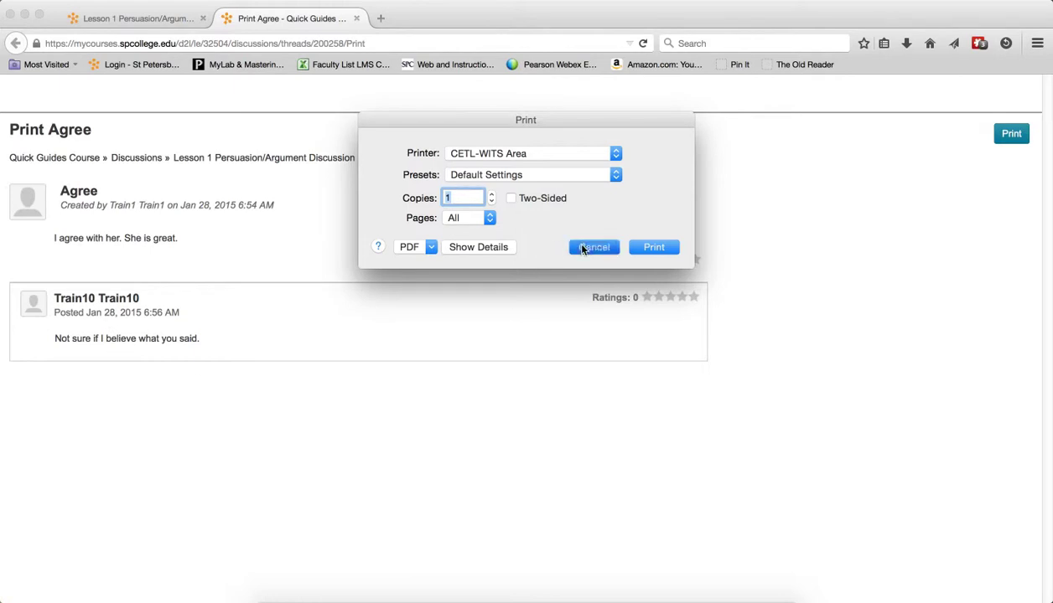
{"action": "left_click", "coordinate": [593, 246]}
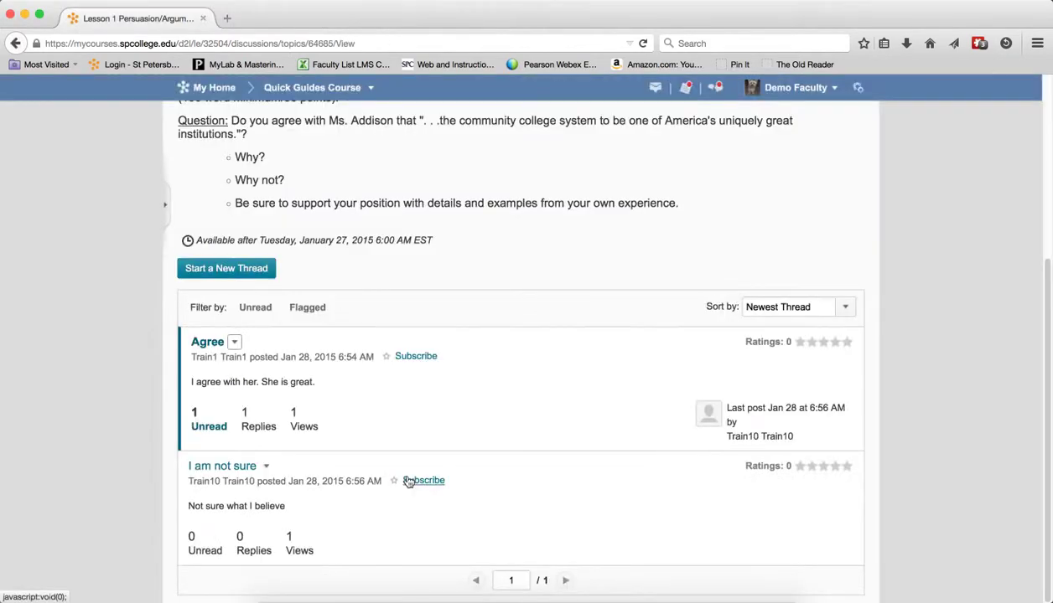
Print the 'I am not sure' thread, cancel, then reopen its actions showing Delete Thread.
{"action": "left_click", "coordinate": [266, 465]}
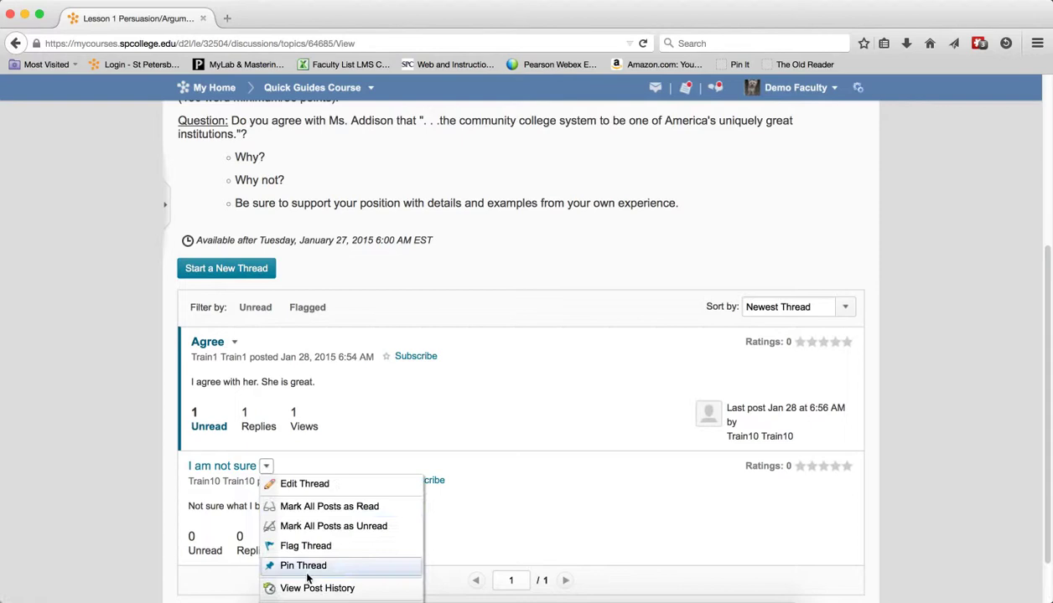
{"action": "scroll", "scroll_direction": "down", "scroll_amount": 3}
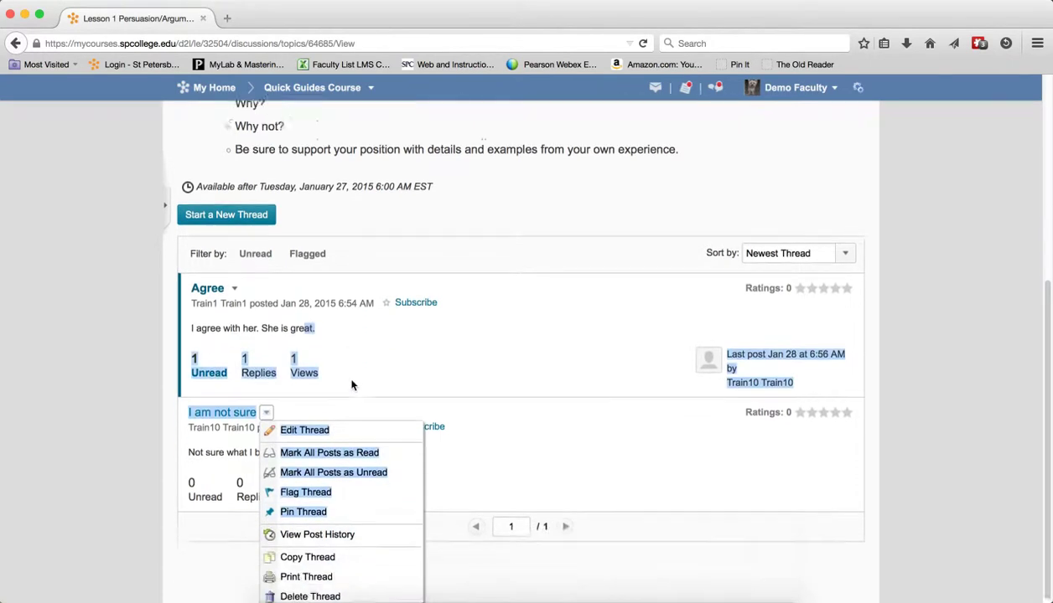
{"action": "left_click", "coordinate": [306, 576]}
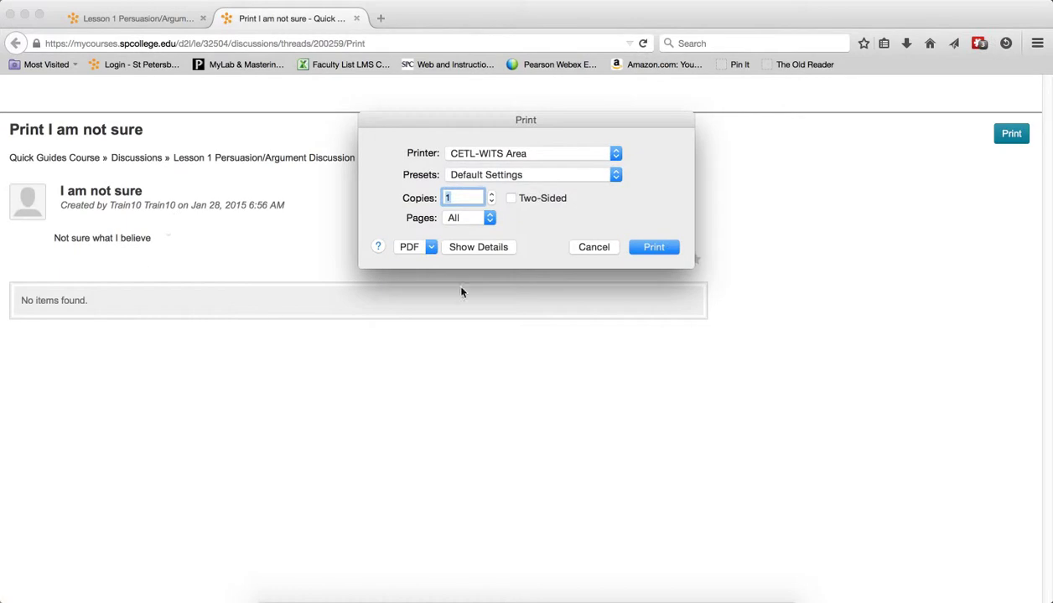
{"action": "left_click", "coordinate": [593, 246]}
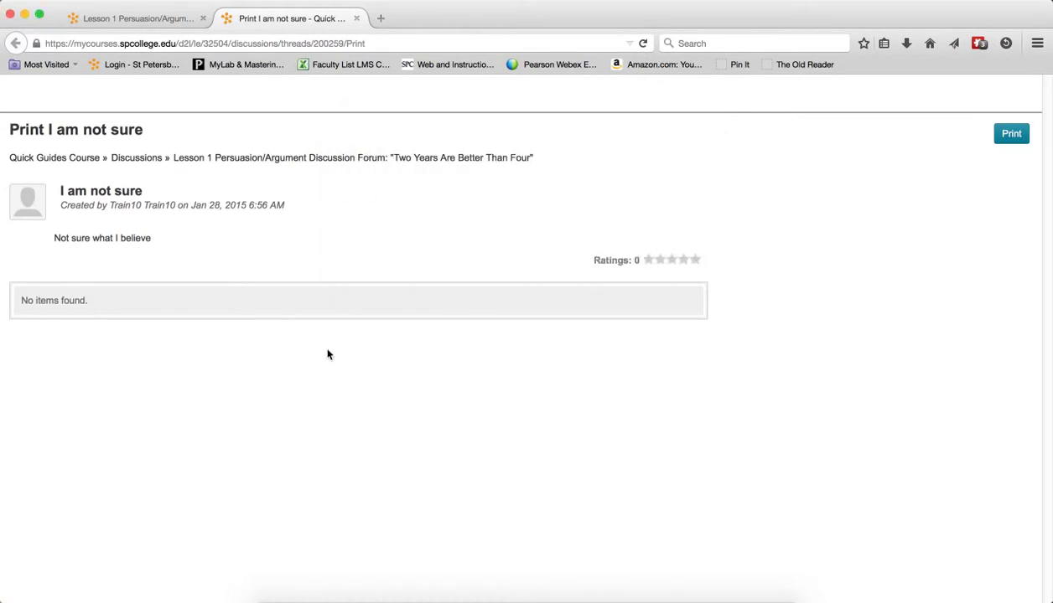
{"action": "mouse_move", "coordinate": [355, 18]}
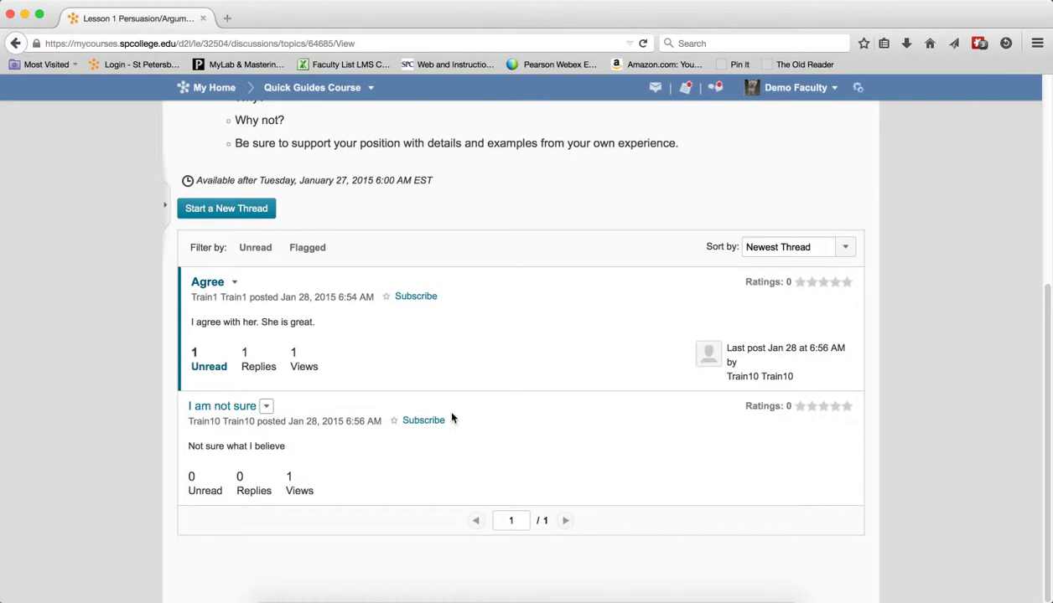
{"action": "left_click", "coordinate": [266, 405]}
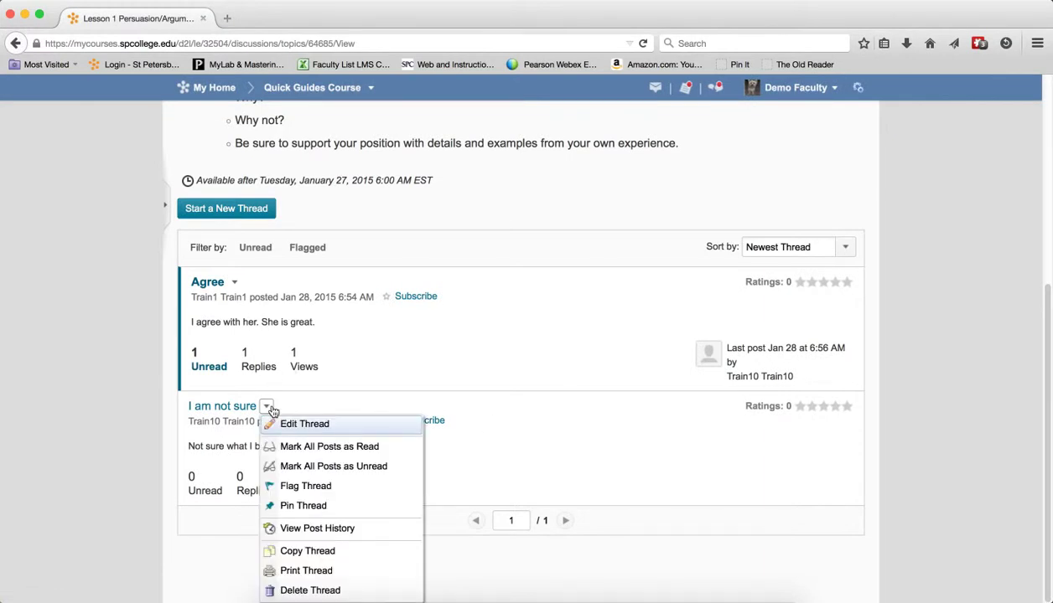
{"action": "mouse_move", "coordinate": [309, 591]}
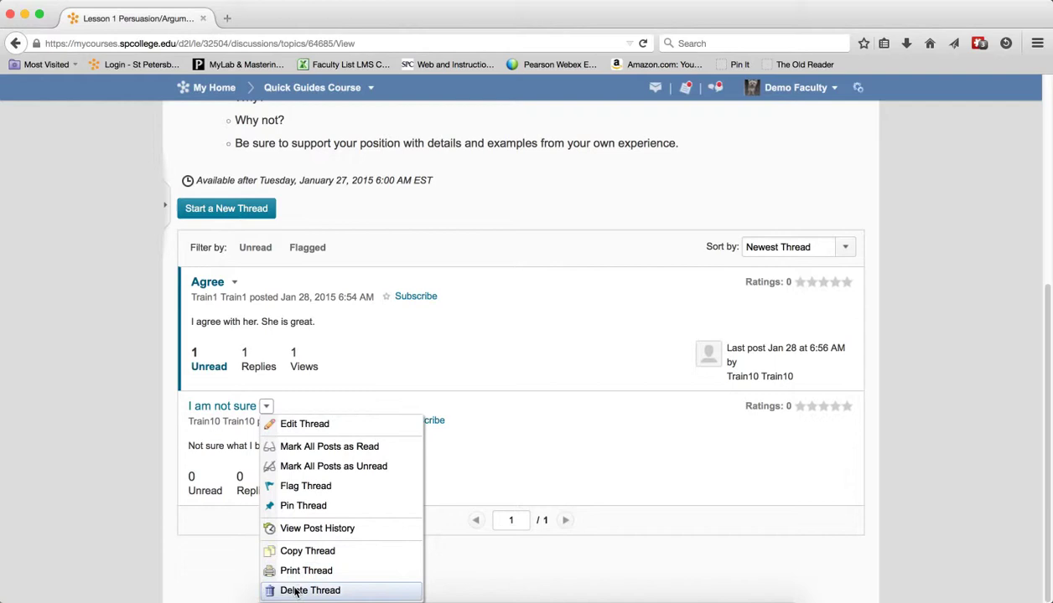